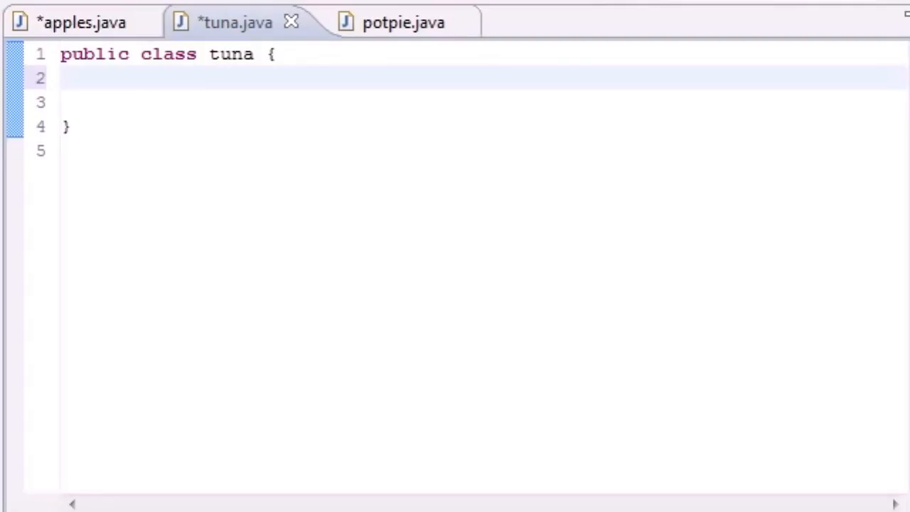
{"action": "mouse_move", "coordinate": [659, 466]}
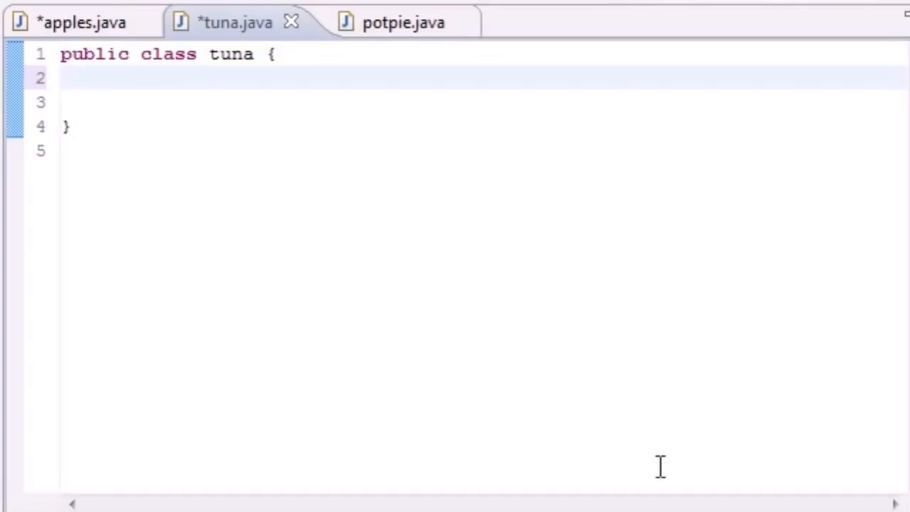
{"action": "mouse_move", "coordinate": [198, 54]}
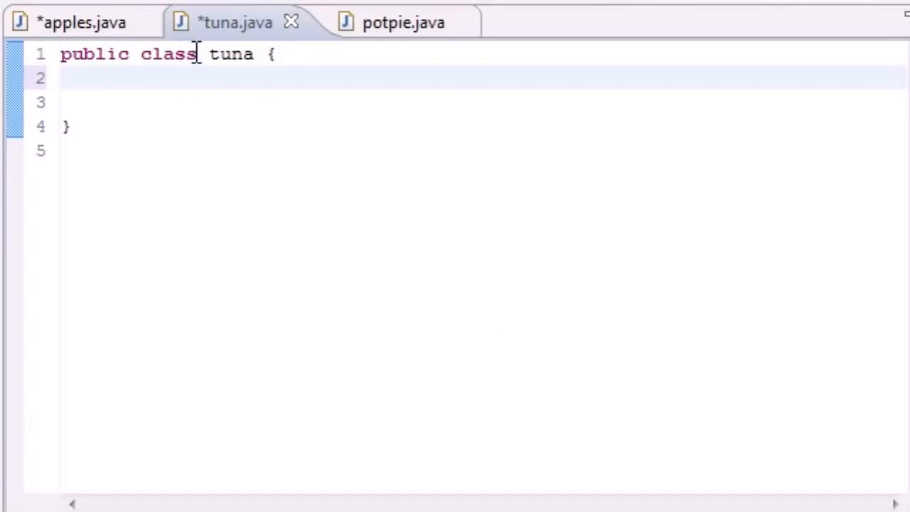
- Replace the word class with enum so the declaration reads public enum tuna
{"action": "double_click", "coordinate": [168, 54]}
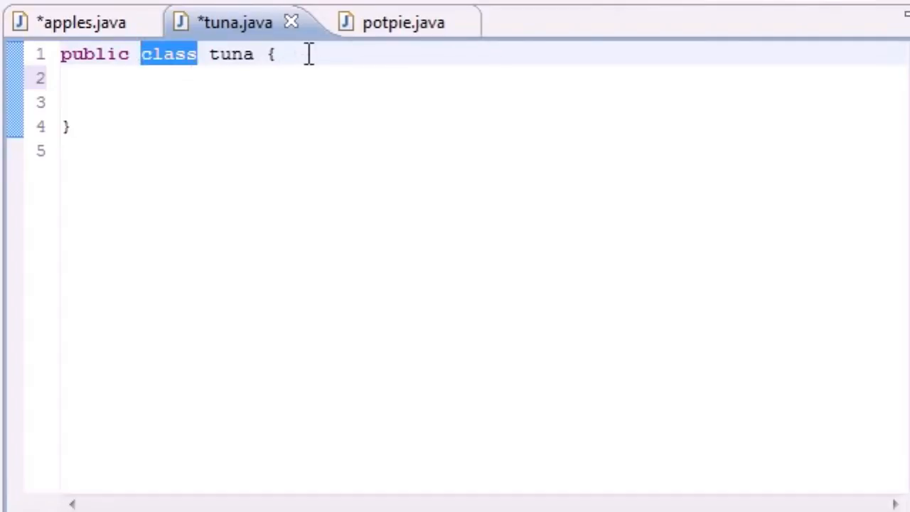
{"action": "left_click", "coordinate": [276, 54]}
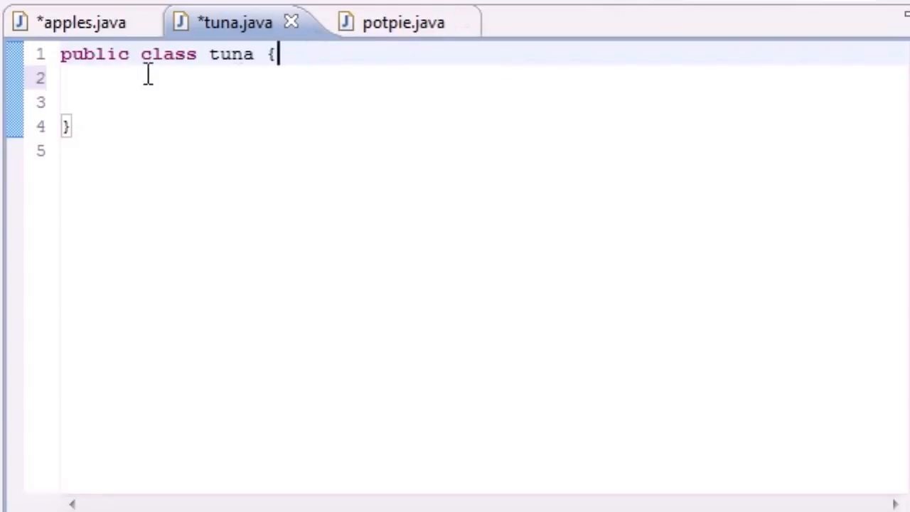
{"action": "double_click", "coordinate": [168, 54]}
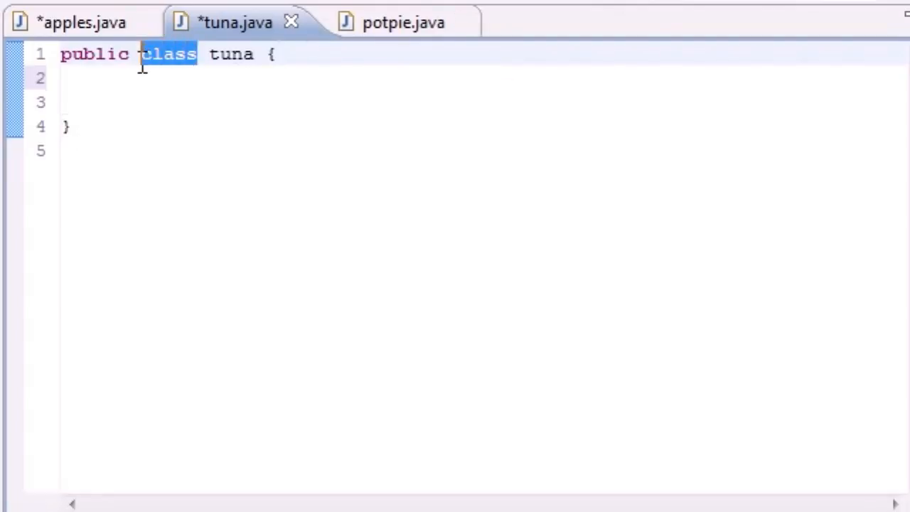
{"action": "type", "text": "enum"}
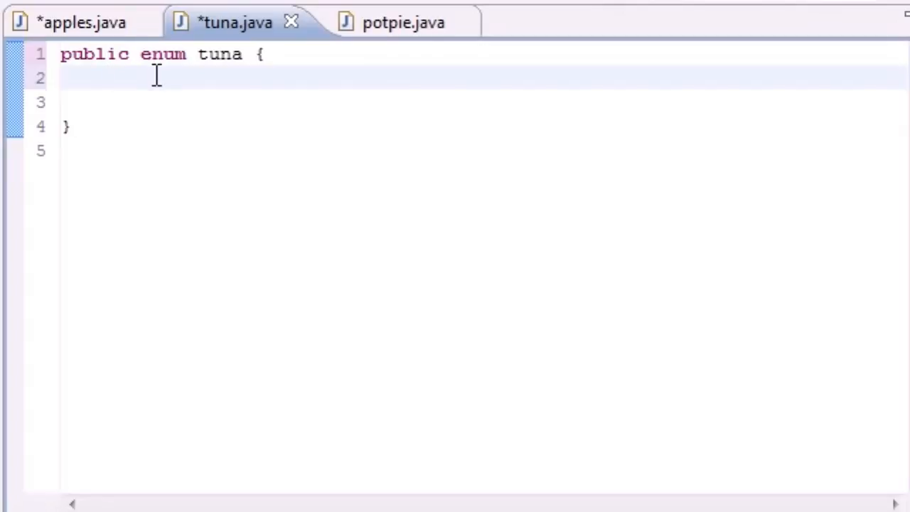
{"action": "left_click", "coordinate": [106, 79]}
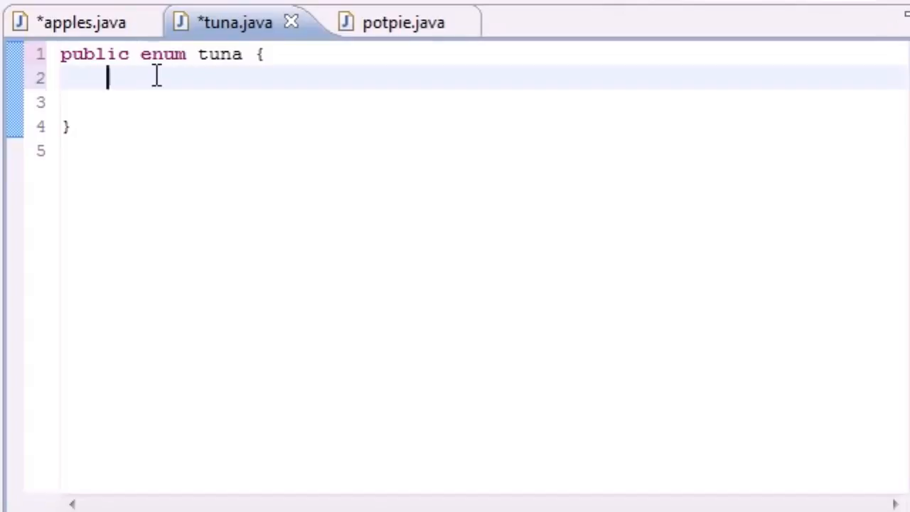
- Write the first constant bucky("nice", "22") on line 2 and move to its end for a comma
{"action": "type", "text": "bucky"}
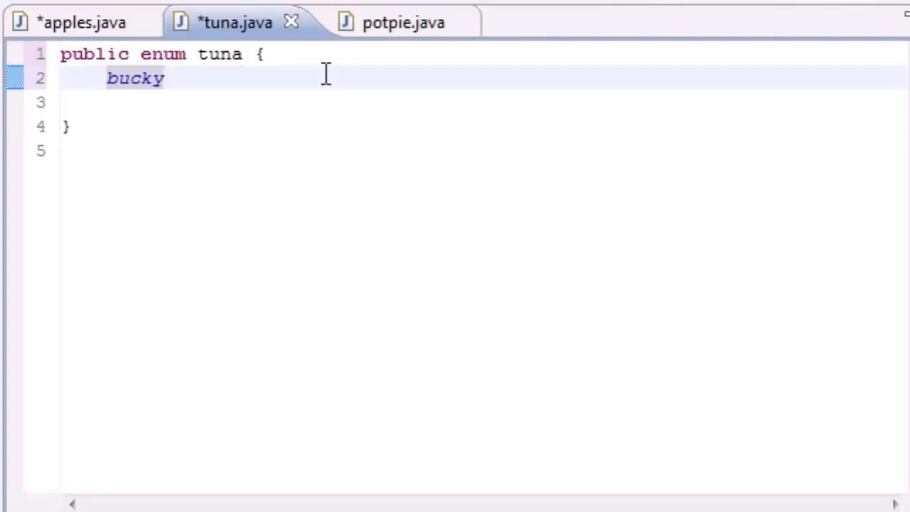
{"action": "type", "text": "()"}
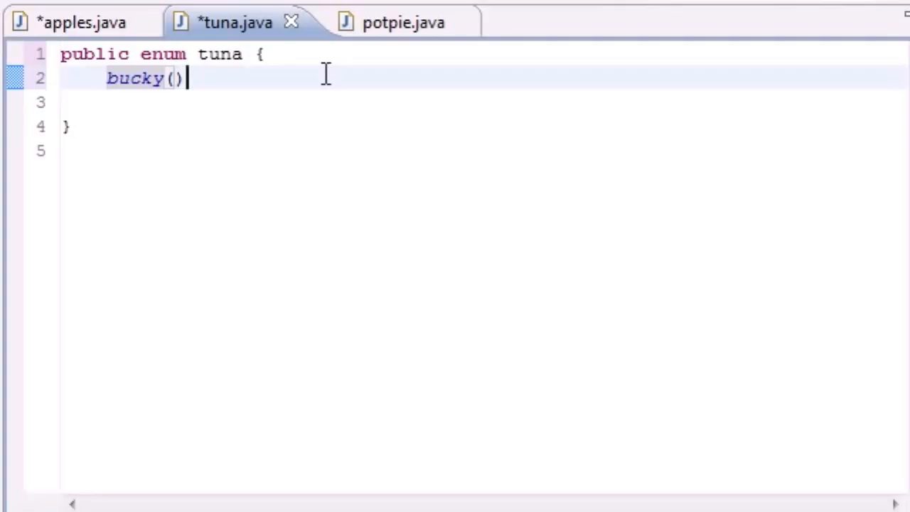
{"action": "left_click", "coordinate": [164, 78]}
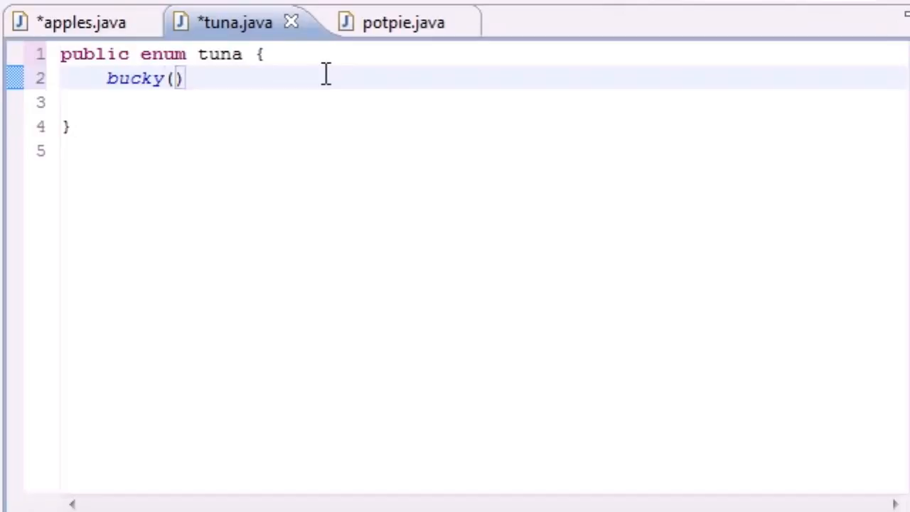
{"action": "type", "text": "\""}
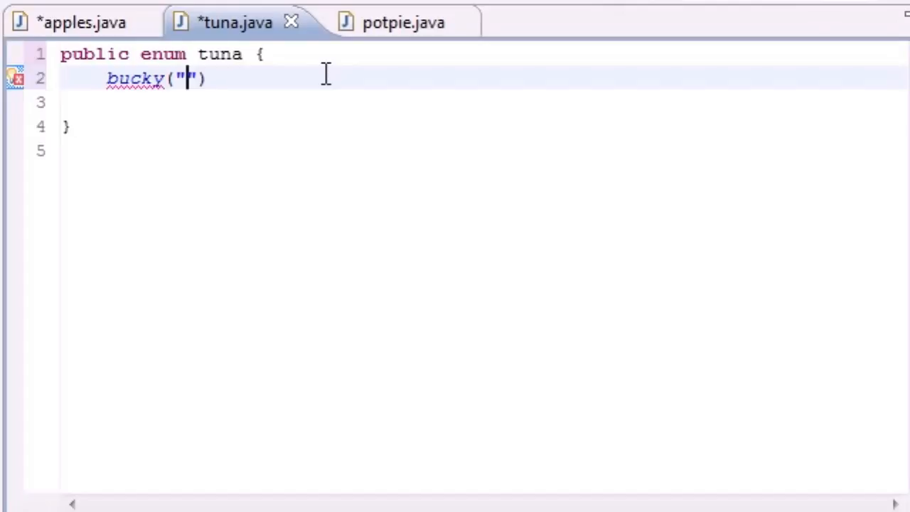
{"action": "type", "text": "nice"}
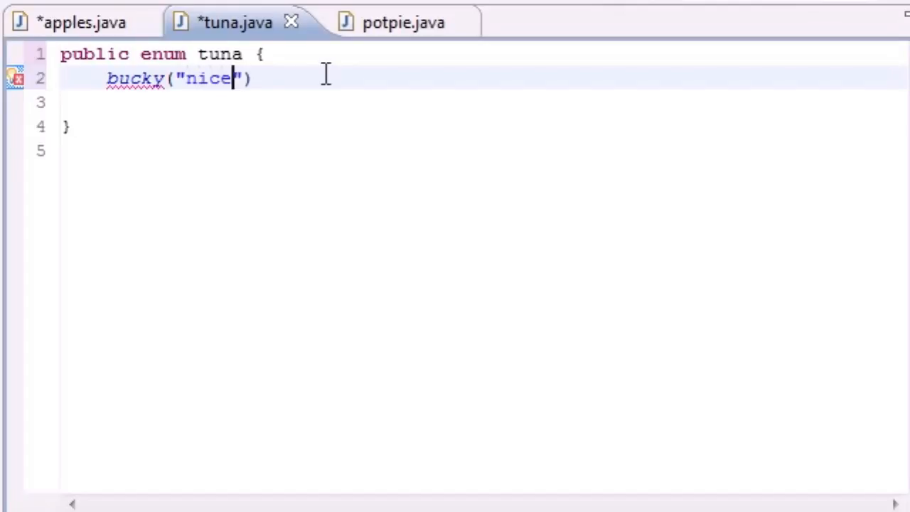
{"action": "type", "text": "\","}
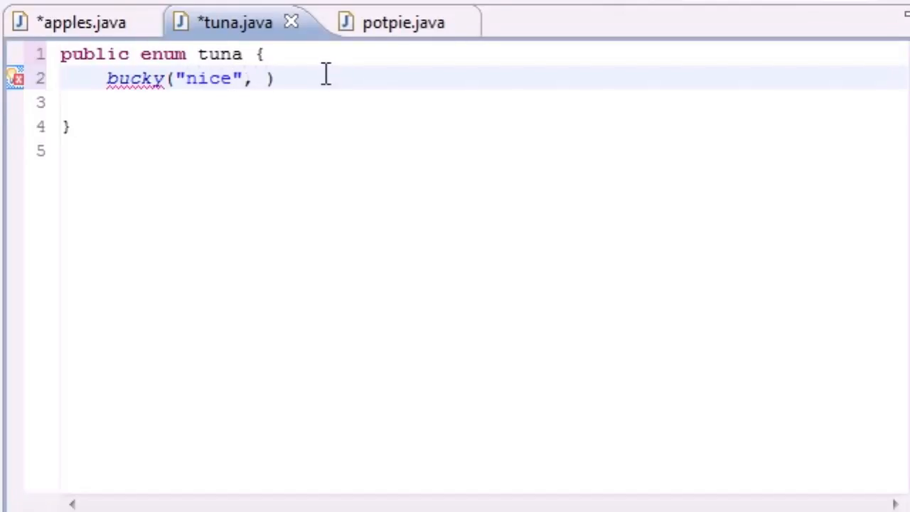
{"action": "type", "text": "\"\""}
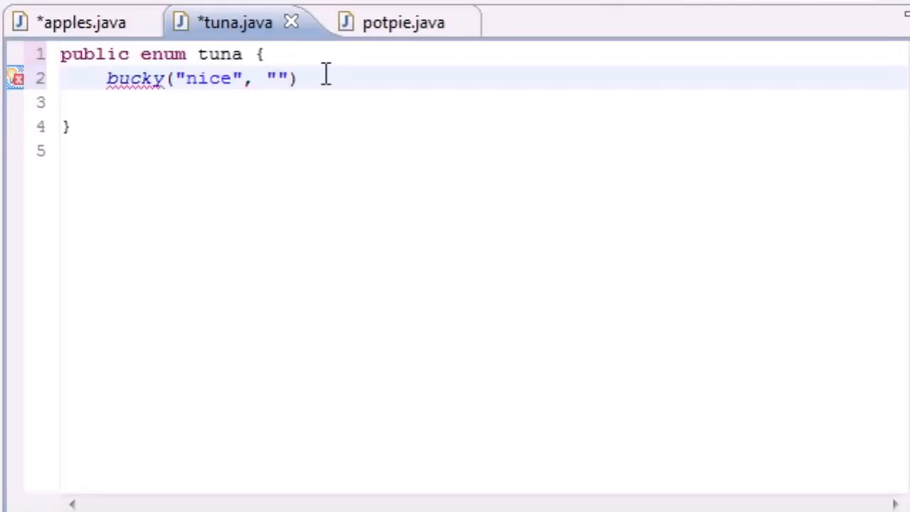
{"action": "type", "text": "22"}
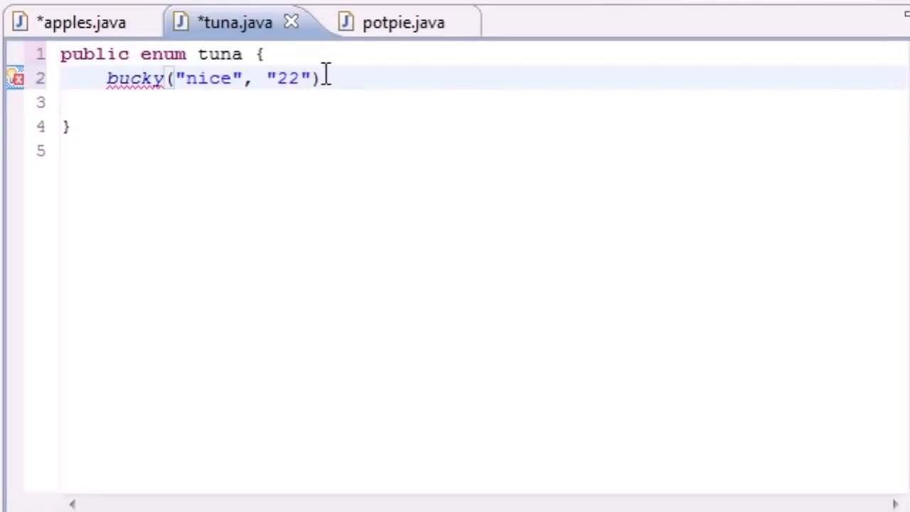
{"action": "left_click", "coordinate": [329, 78]}
{"action": "type", "text": ","}
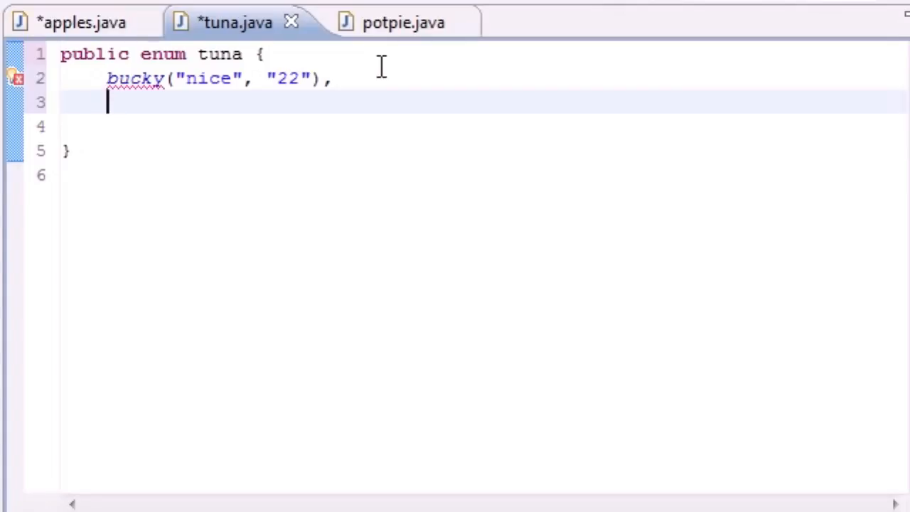
- Add the constant kelsey("cutie", "10") followed by a comma on its own line
{"action": "type", "text": "kelsey(\""}
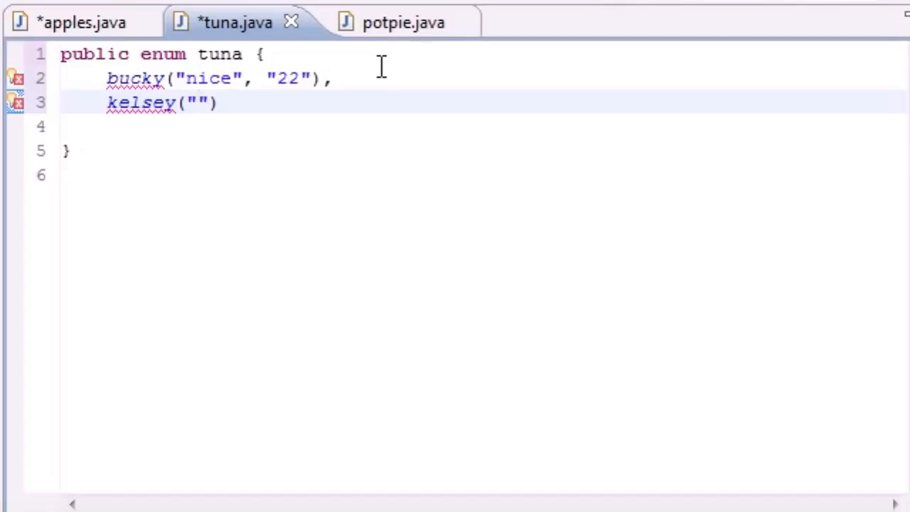
{"action": "type", "text": "cutie"}
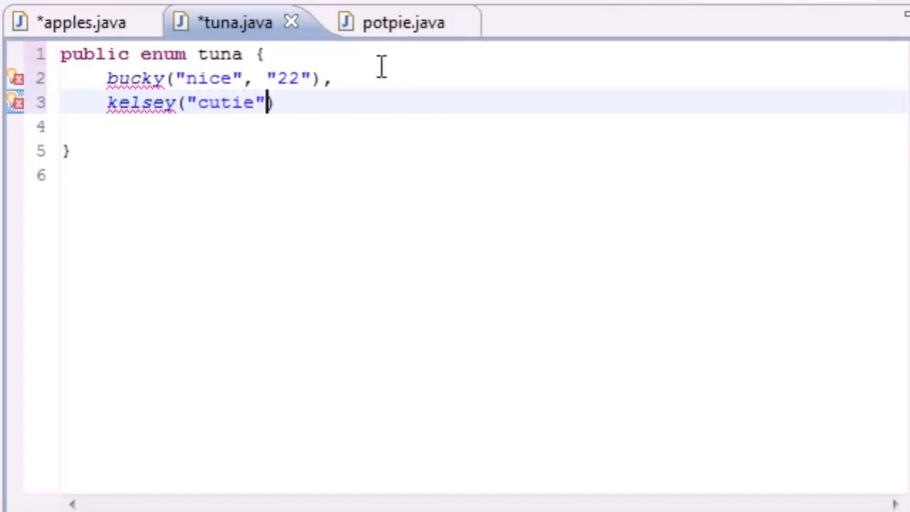
{"action": "type", "text": ", \""}
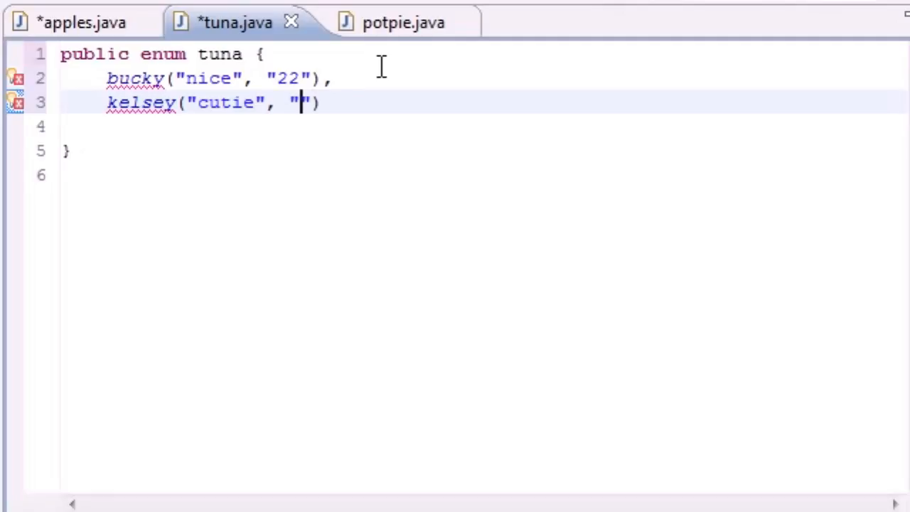
{"action": "type", "text": "10"}
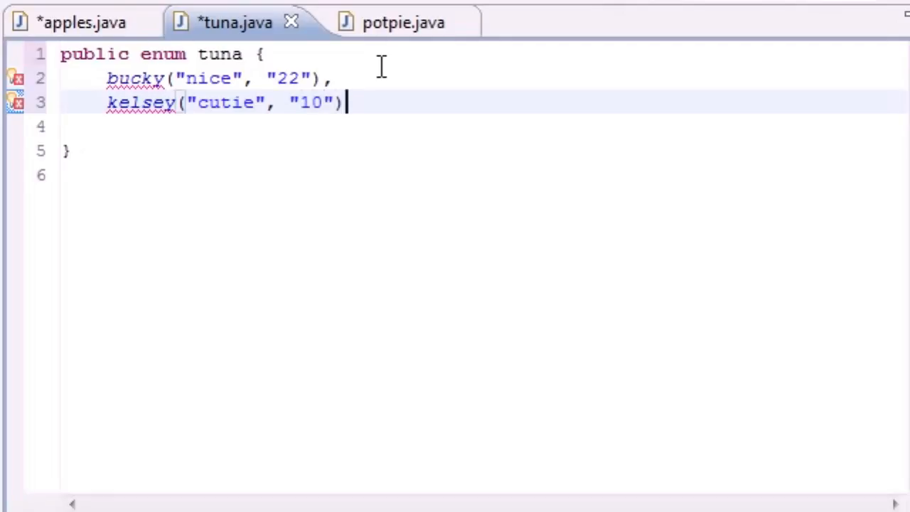
{"action": "type", "text": ","}
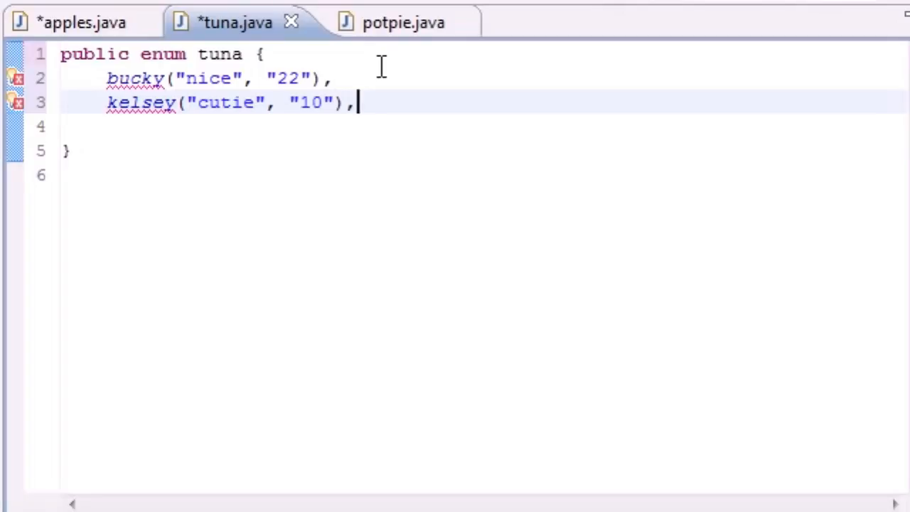
{"action": "key", "text": "Return"}
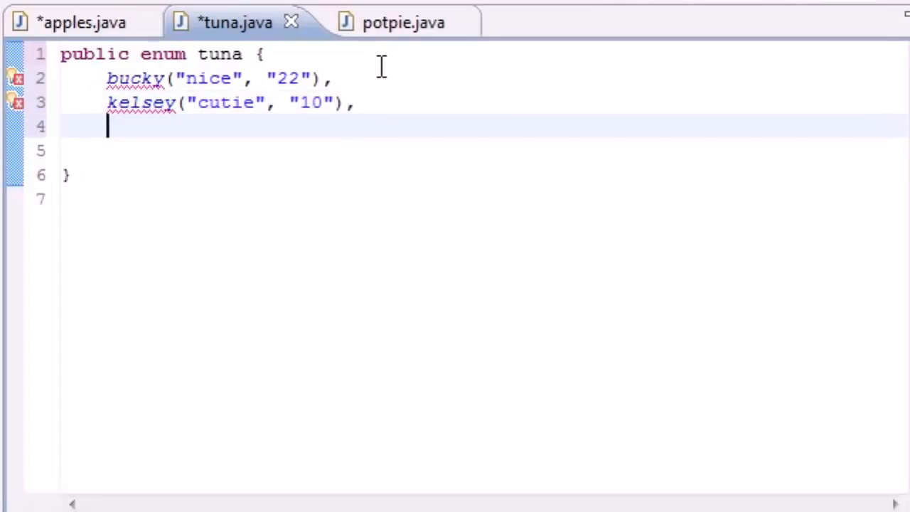
- Add the constant julia("bigmistake", "12") and close the constant list with a semicolon
{"action": "type", "text": "julia"}
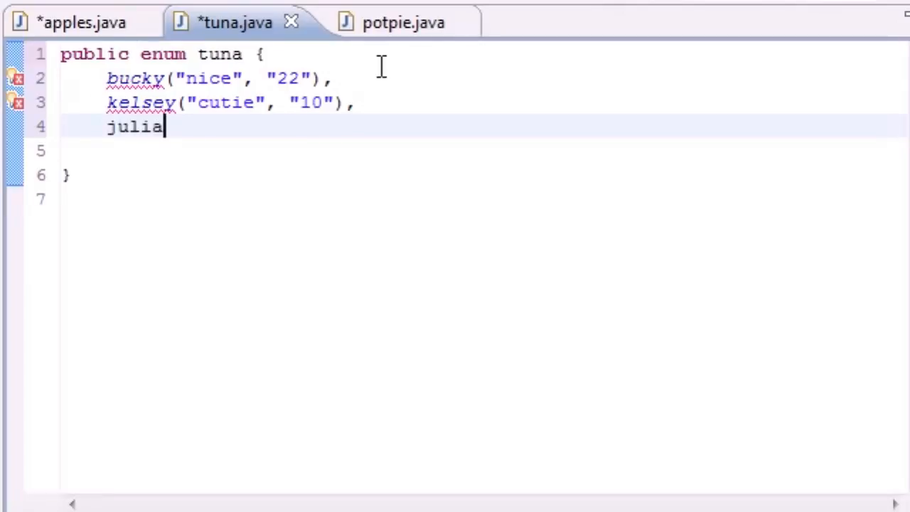
{"action": "type", "text": "("}
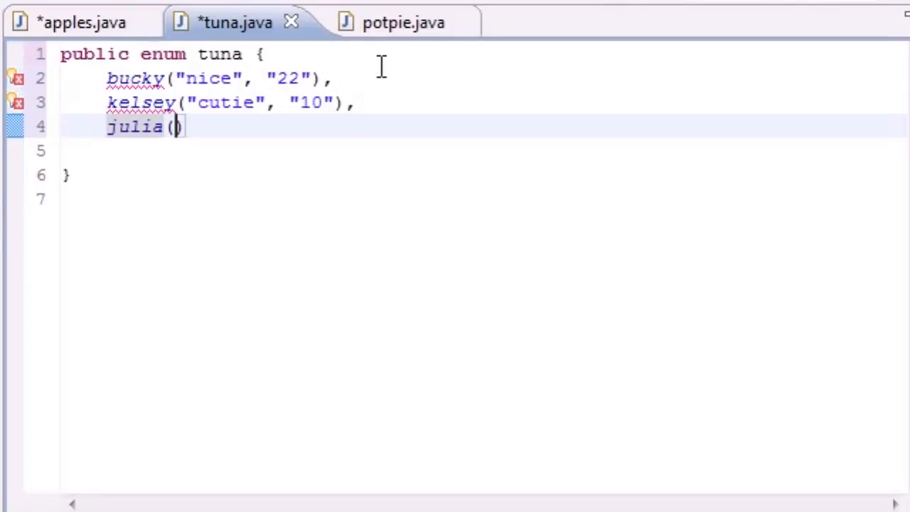
{"action": "type", "text": "\""}
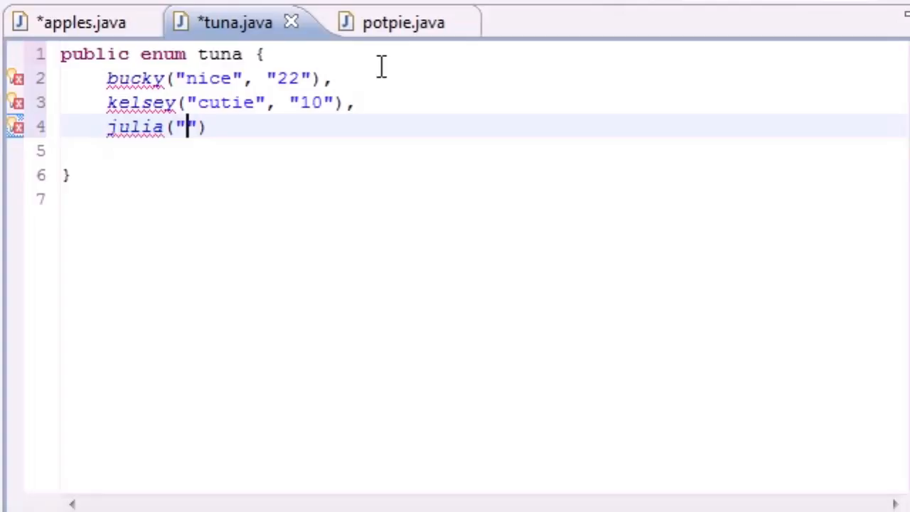
{"action": "type", "text": "big"}
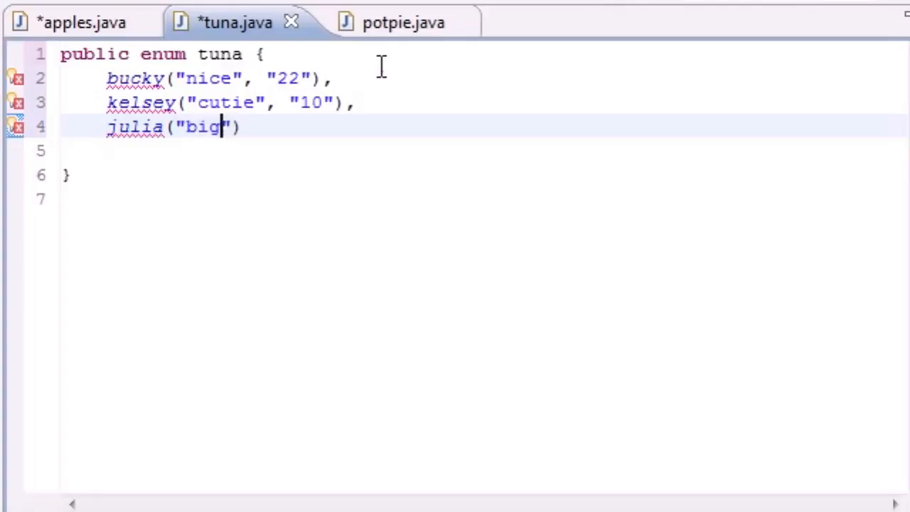
{"action": "type", "text": "mistake"}
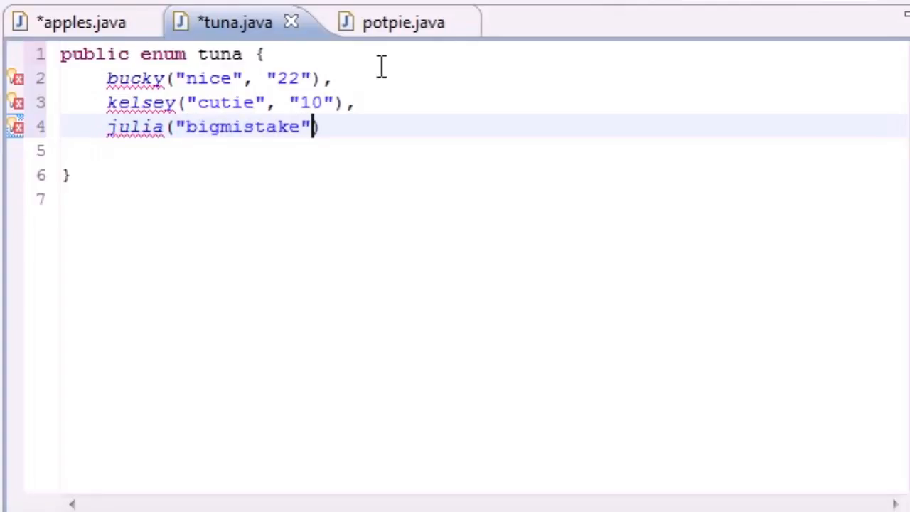
{"action": "type", "text": ", \"12\""}
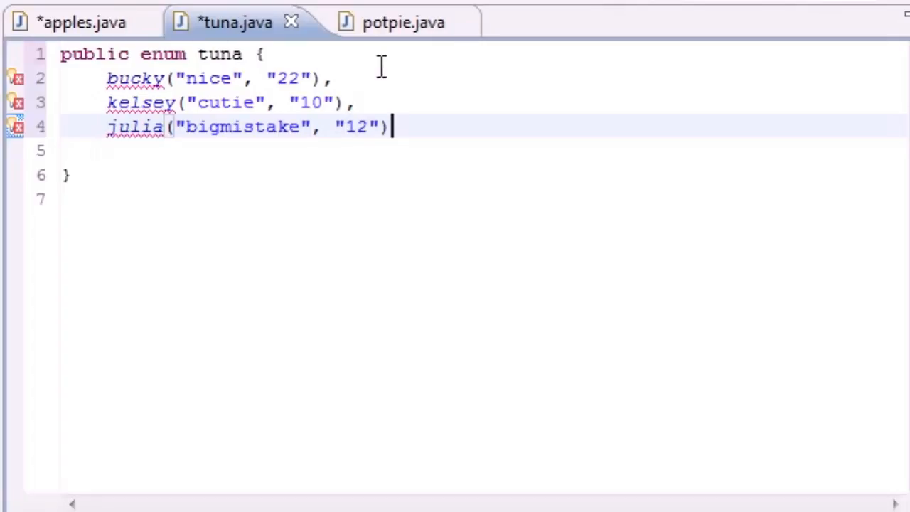
{"action": "type", "text": ";"}
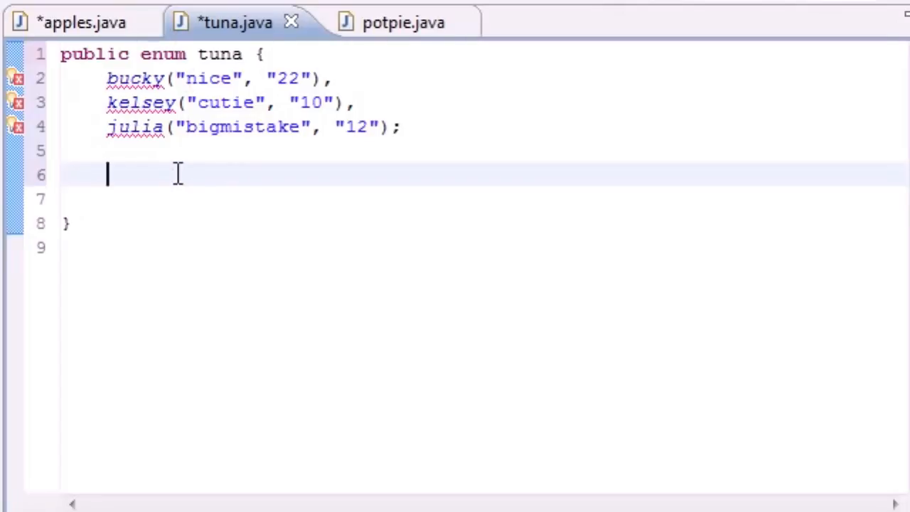
- Declare the fields private final String desc and private final String year
{"action": "type", "text": "private"}
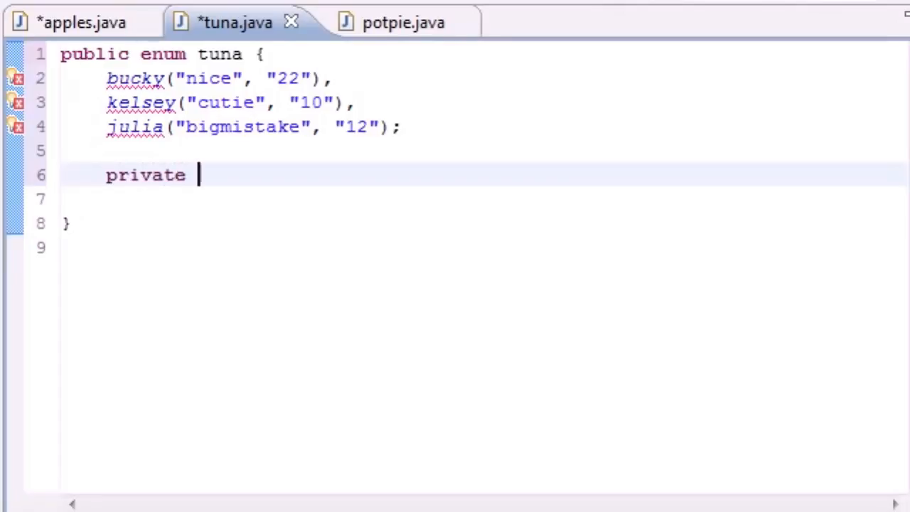
{"action": "type", "text": "final"}
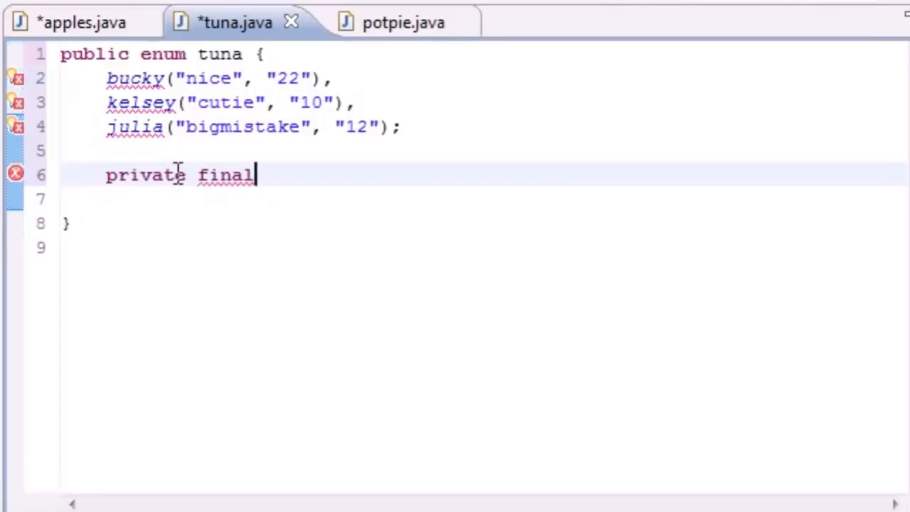
{"action": "type", "text": "DS"}
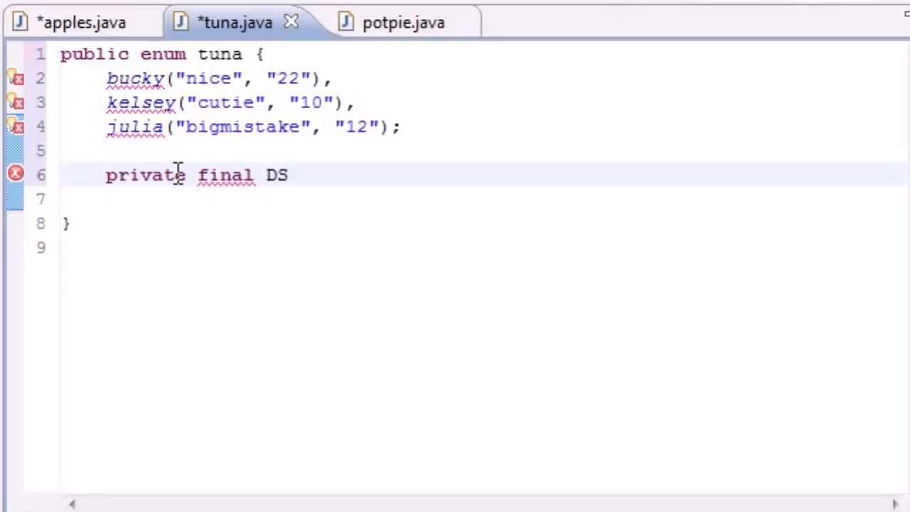
{"action": "type", "text": "String"}
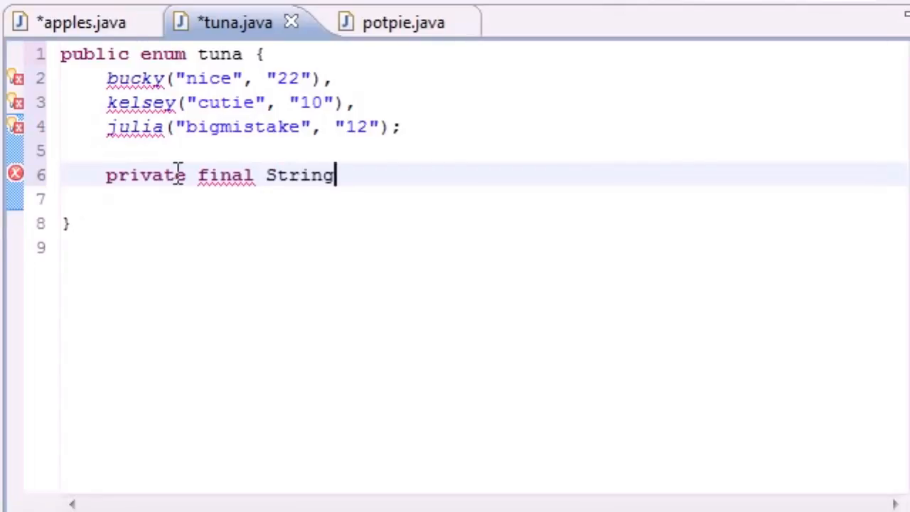
{"action": "type", "text": "de"}
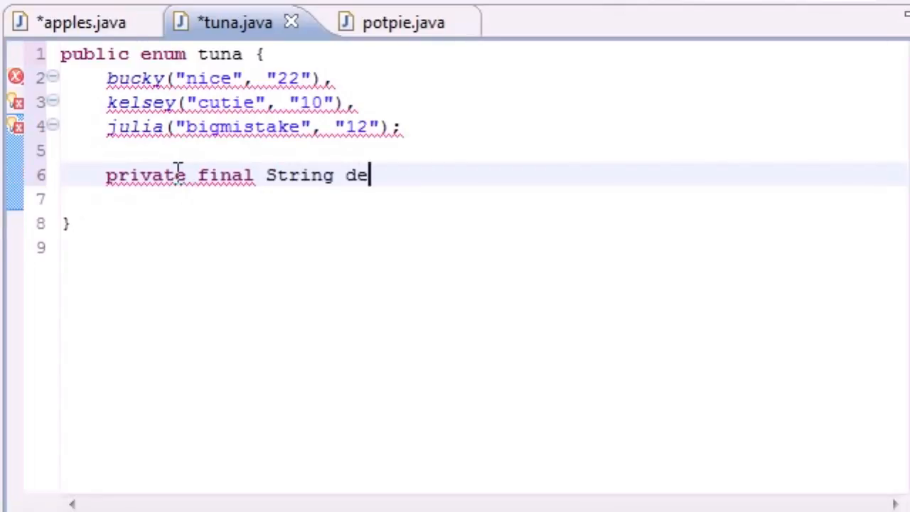
{"action": "type", "text": "sc;"}
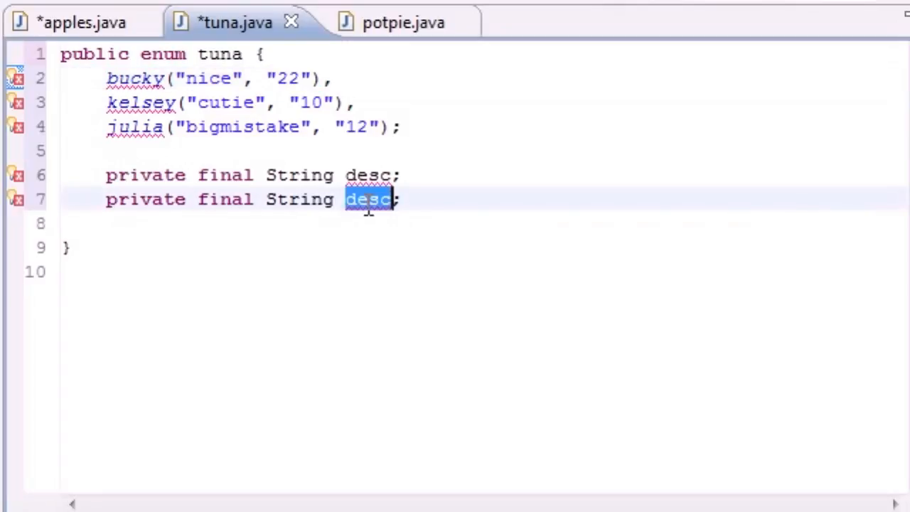
{"action": "type", "text": "year"}
{"action": "type", "text": "tuna"}
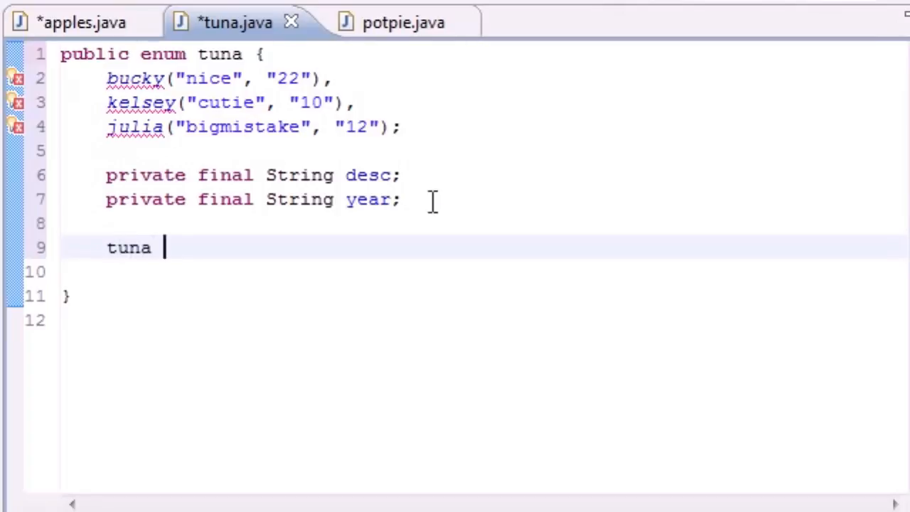
- Give the constructor the parameters String description and String birthday
{"action": "key", "text": "BackSpace"}
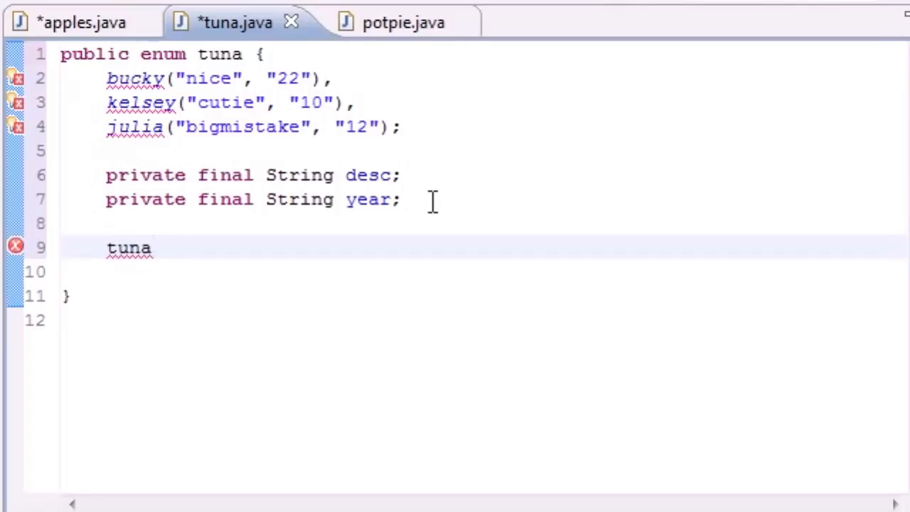
{"action": "type", "text": "()"}
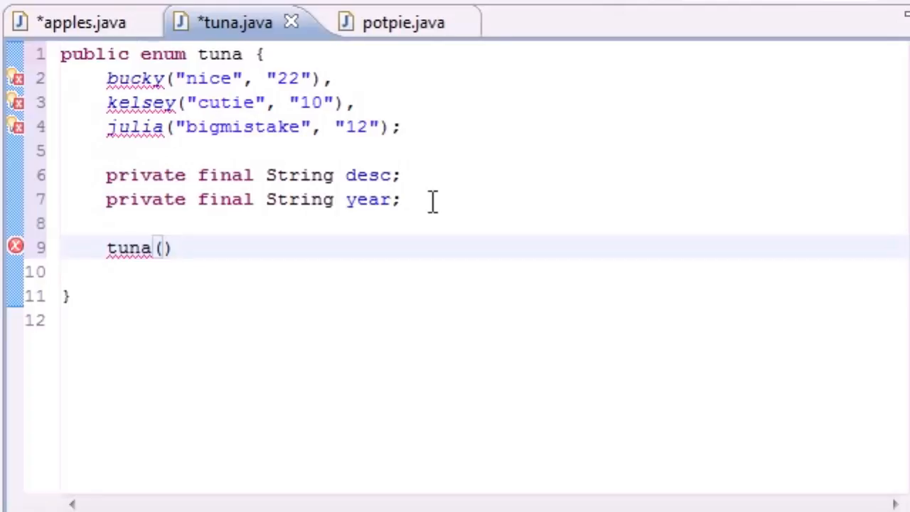
{"action": "type", "text": "String description, S"}
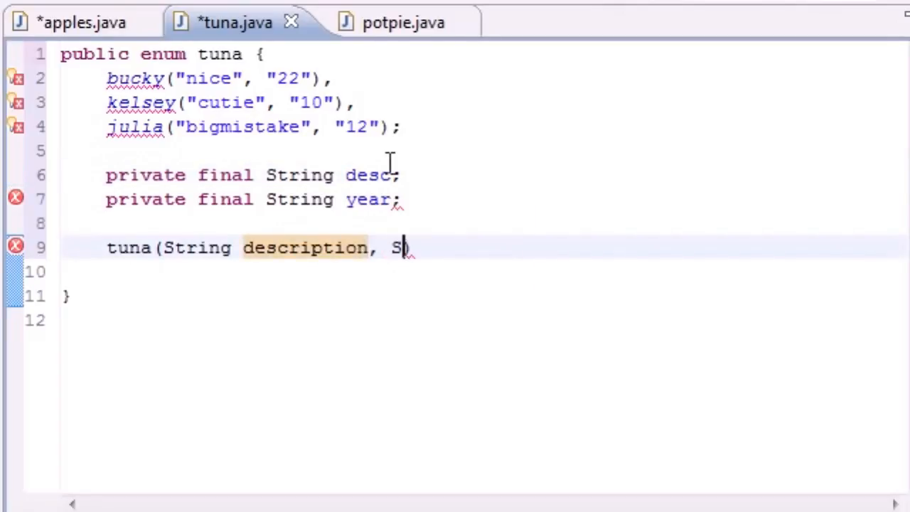
{"action": "type", "text": "tring"}
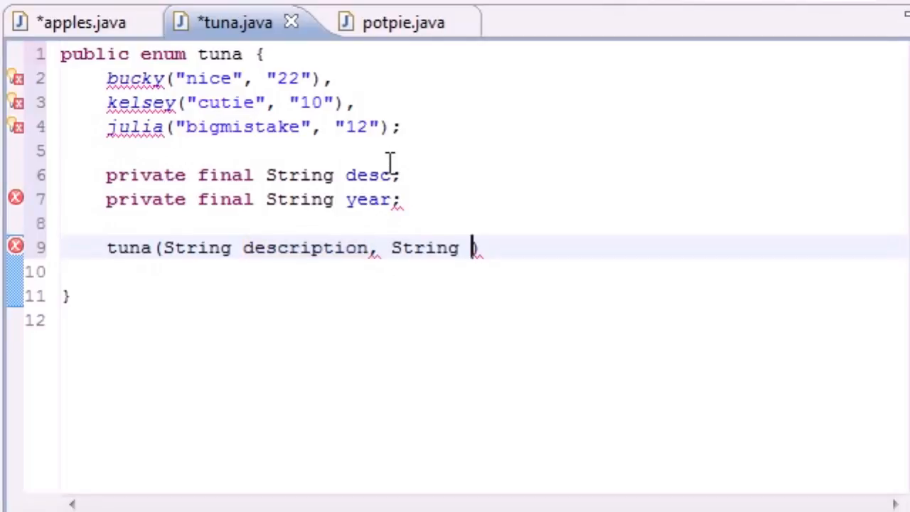
{"action": "type", "text": "birthdayt"}
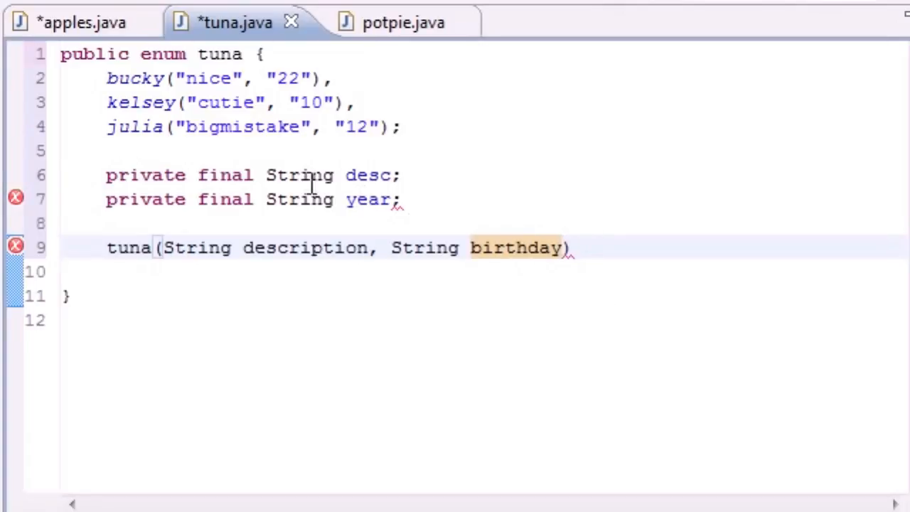
{"action": "mouse_move", "coordinate": [613, 216]}
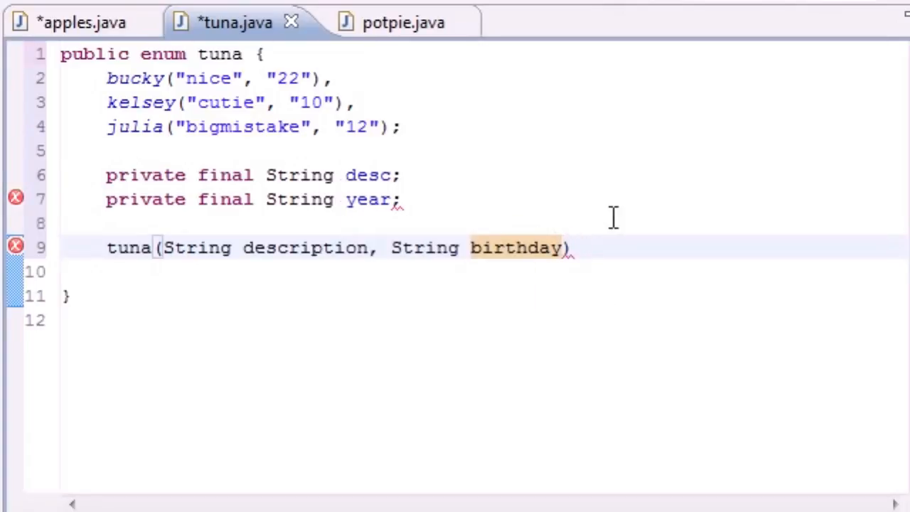
- Fill the constructor body with desc = description; and year = birthday;
{"action": "type", "text": "{}"}
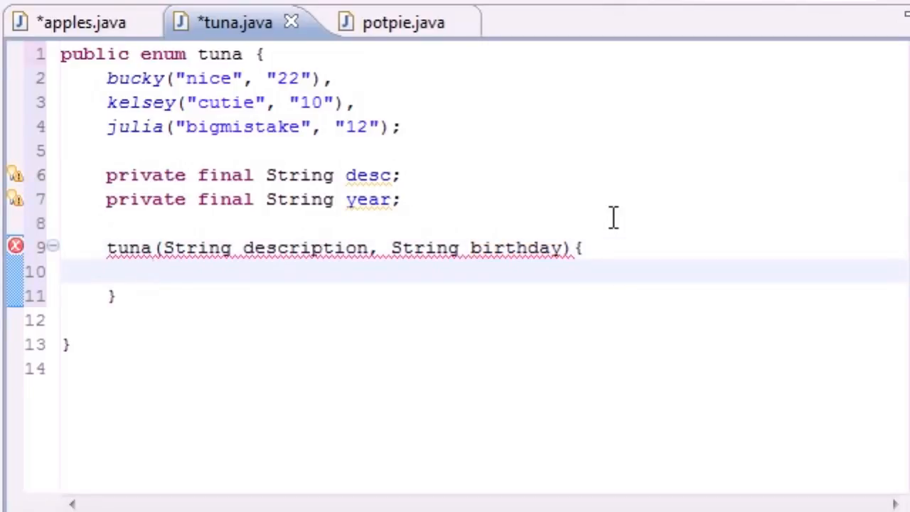
{"action": "type", "text": "desc ="}
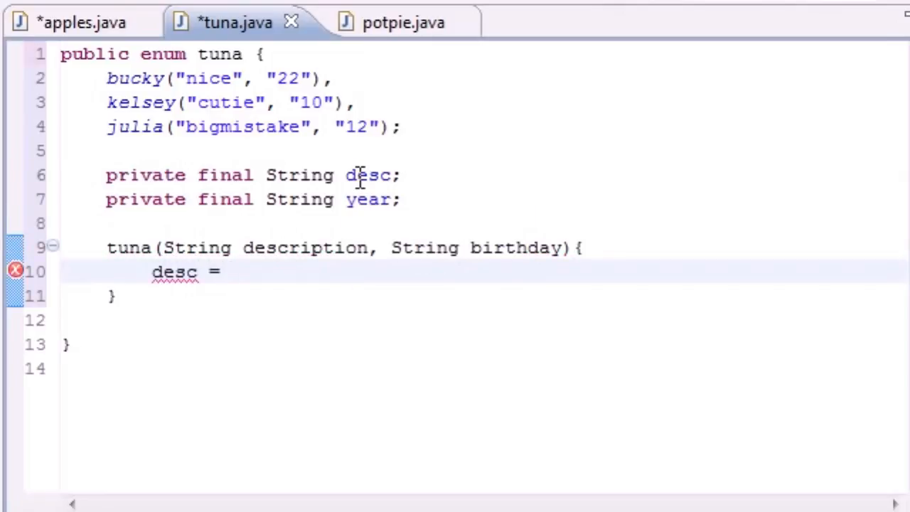
{"action": "type", "text": "description;"}
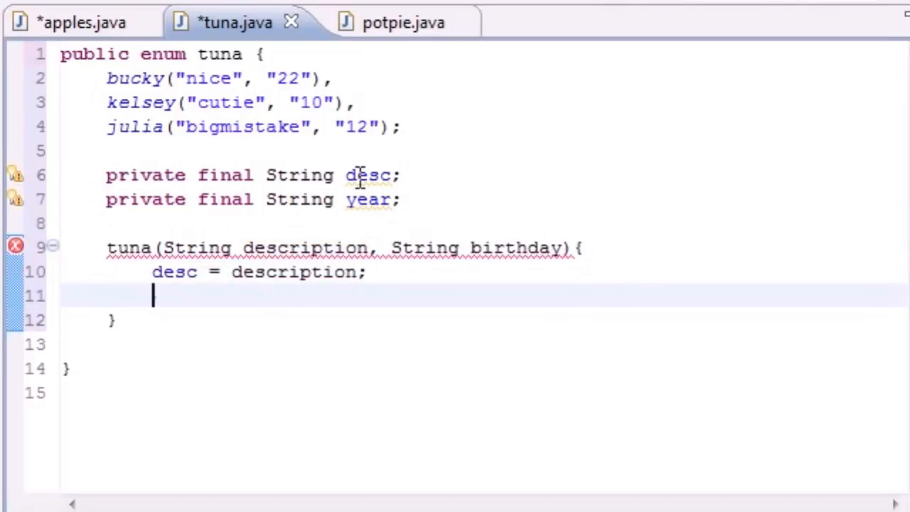
{"action": "type", "text": "year = birt"}
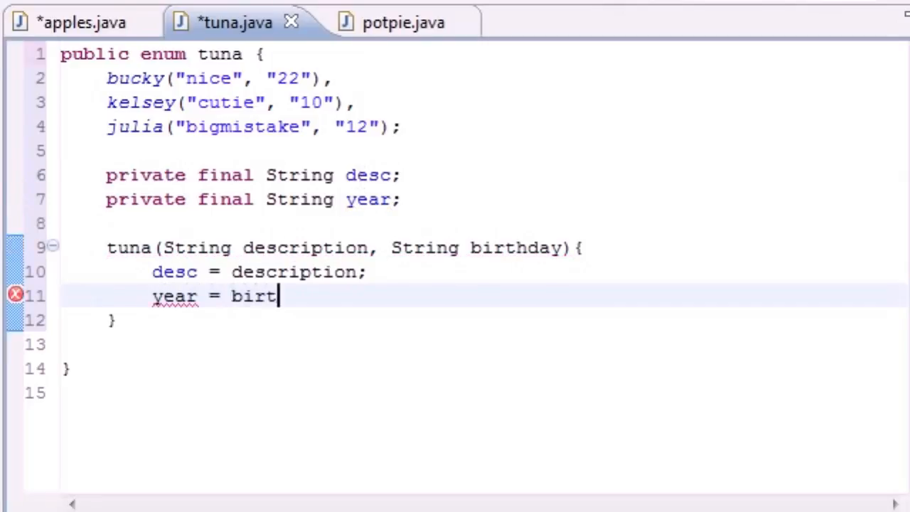
{"action": "type", "text": "hday;"}
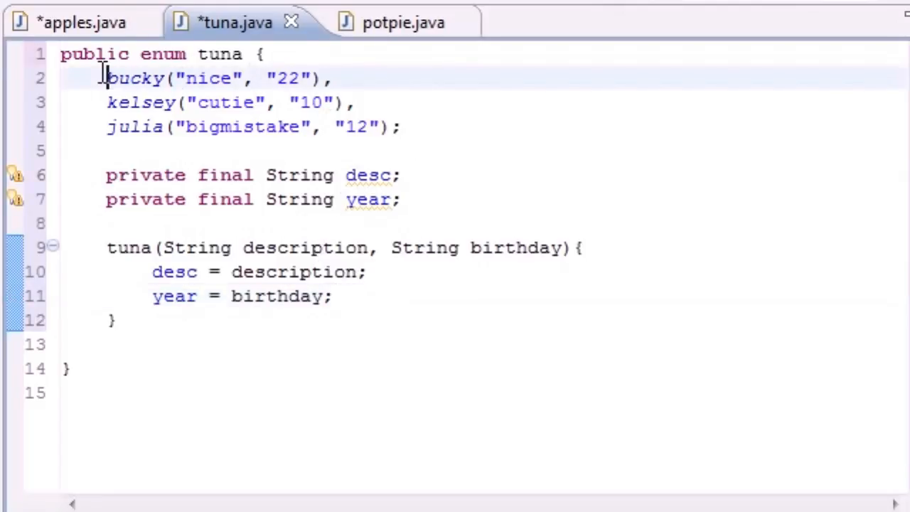
{"action": "left_click_drag", "start_coordinate": [106, 78], "coordinate": [113, 102]}
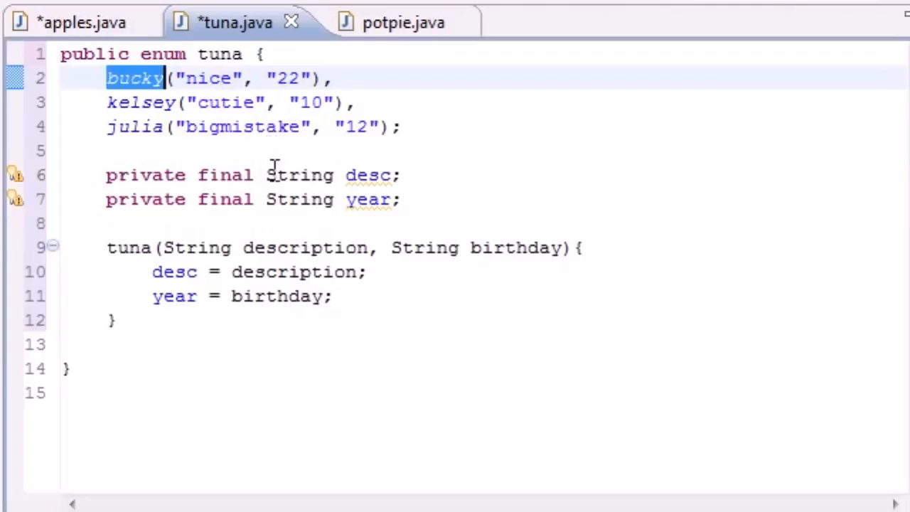
{"action": "double_click", "coordinate": [367, 175]}
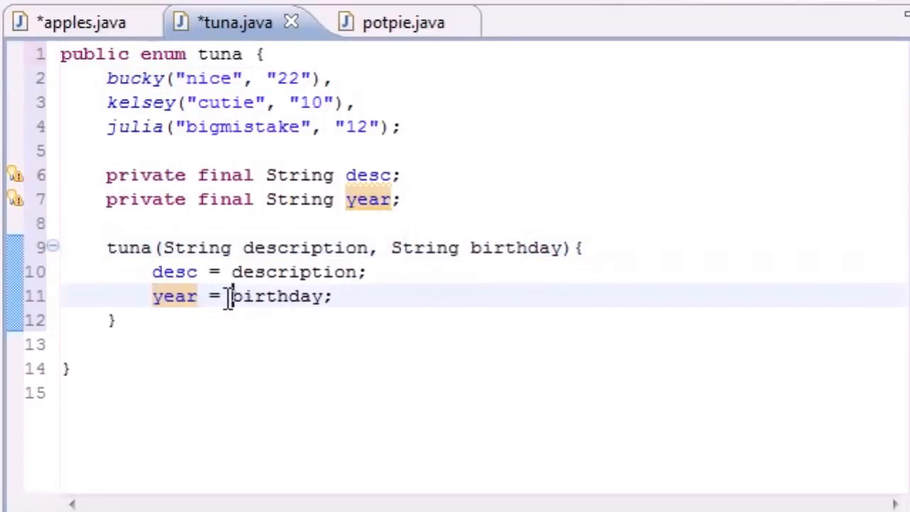
{"action": "double_click", "coordinate": [174, 272]}
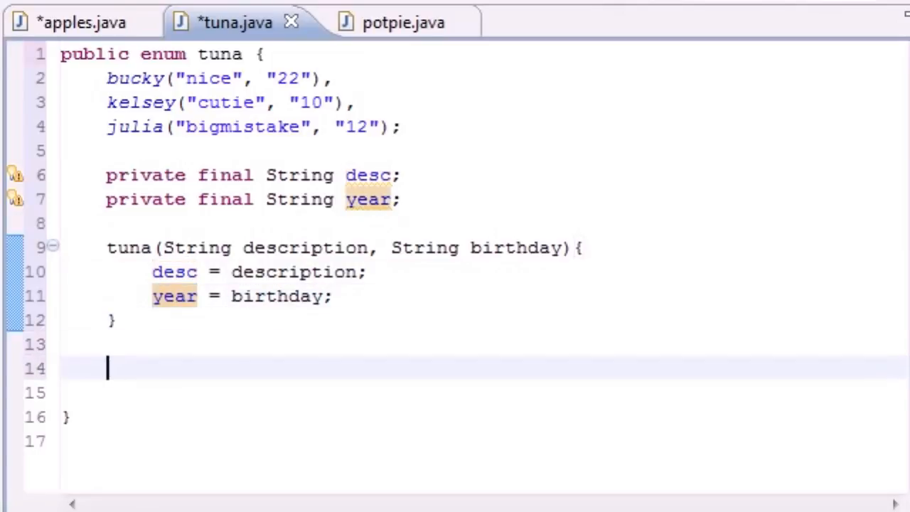
{"action": "left_click", "coordinate": [187, 297]}
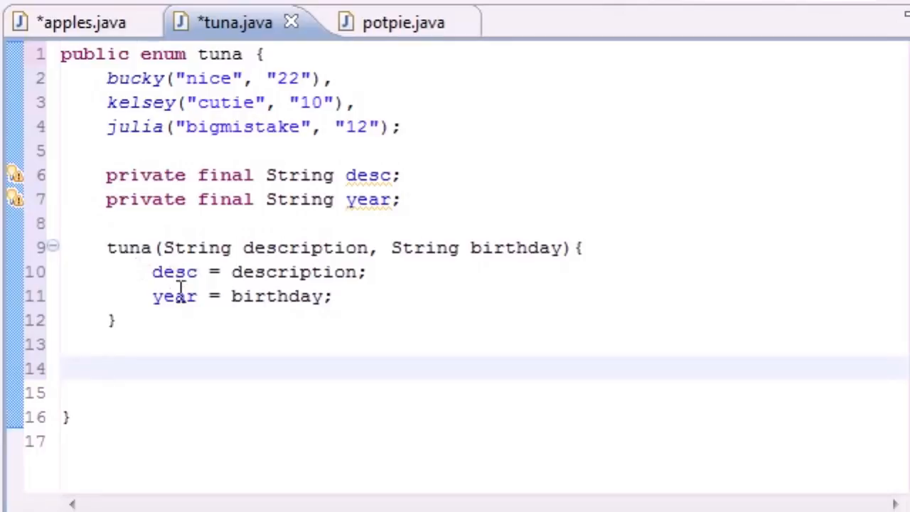
{"action": "mouse_move", "coordinate": [113, 343]}
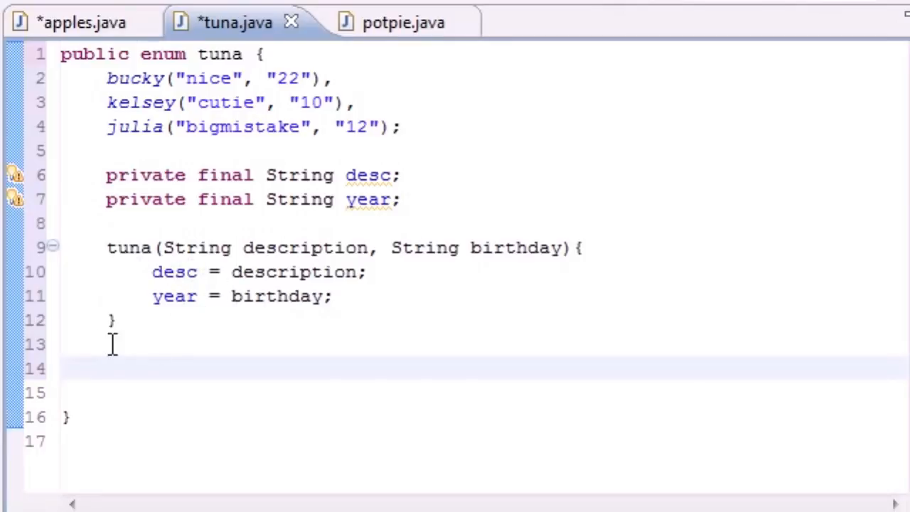
- Write public String getDesc(){ return desc; } below the constructor
{"action": "left_click", "coordinate": [107, 366]}
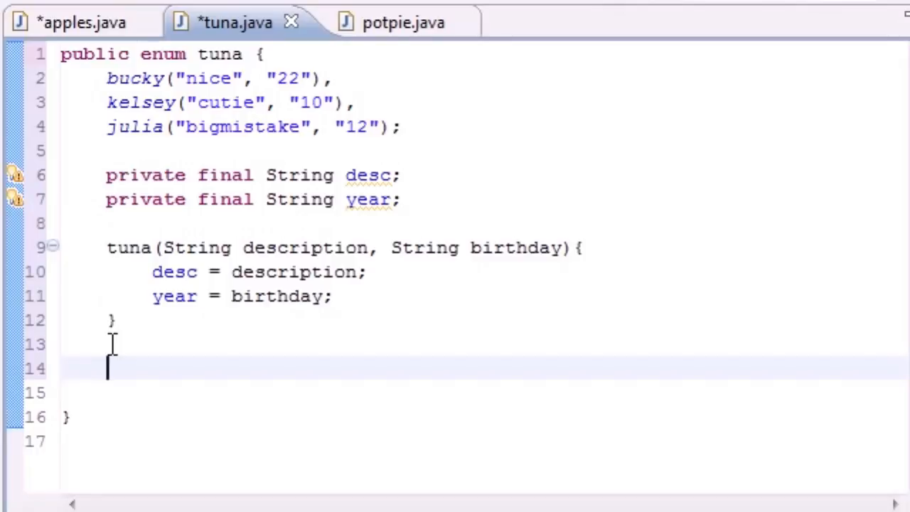
{"action": "type", "text": "public"}
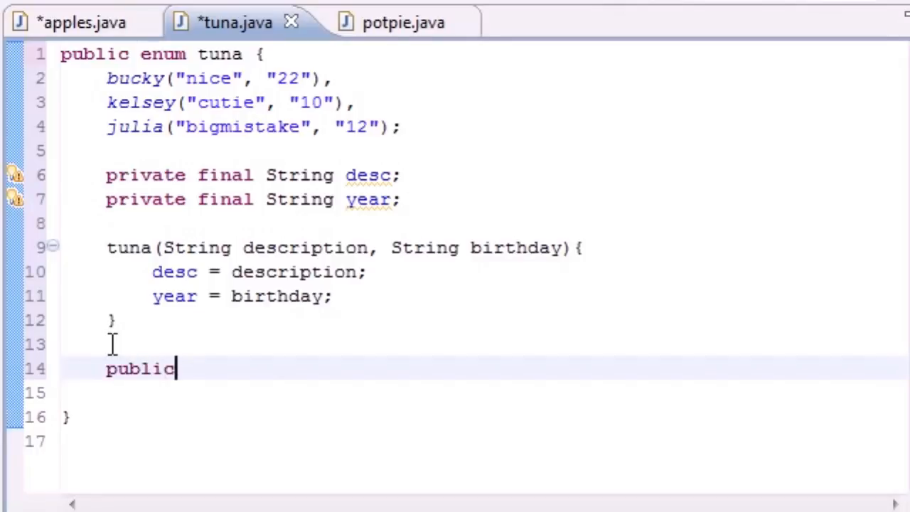
{"action": "type", "text": "S"}
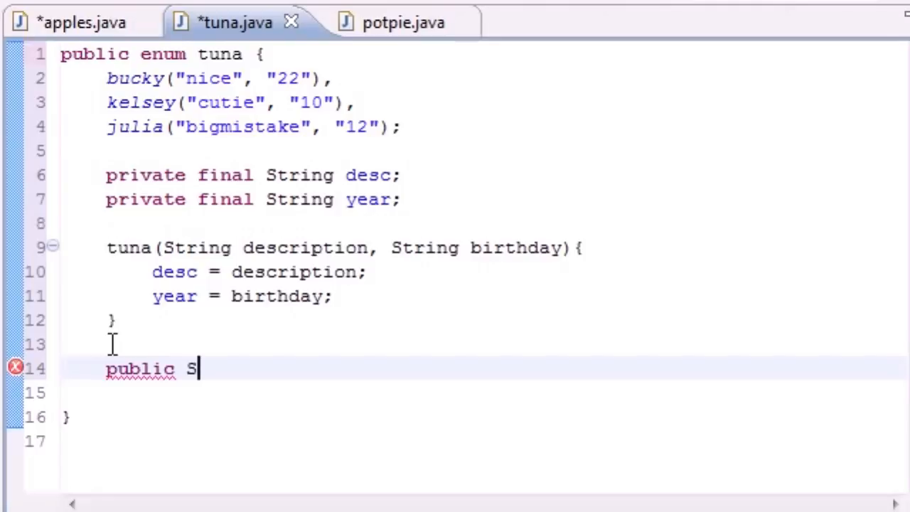
{"action": "type", "text": "tring"}
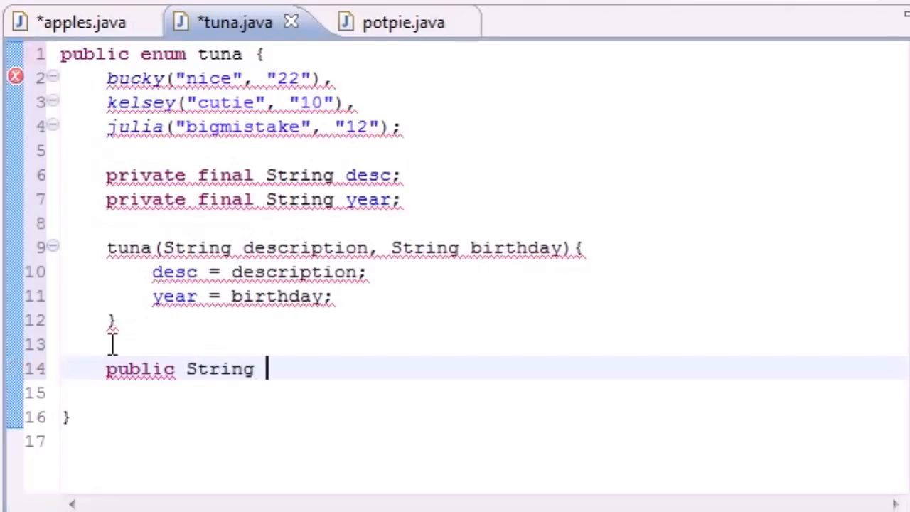
{"action": "type", "text": "getDes"}
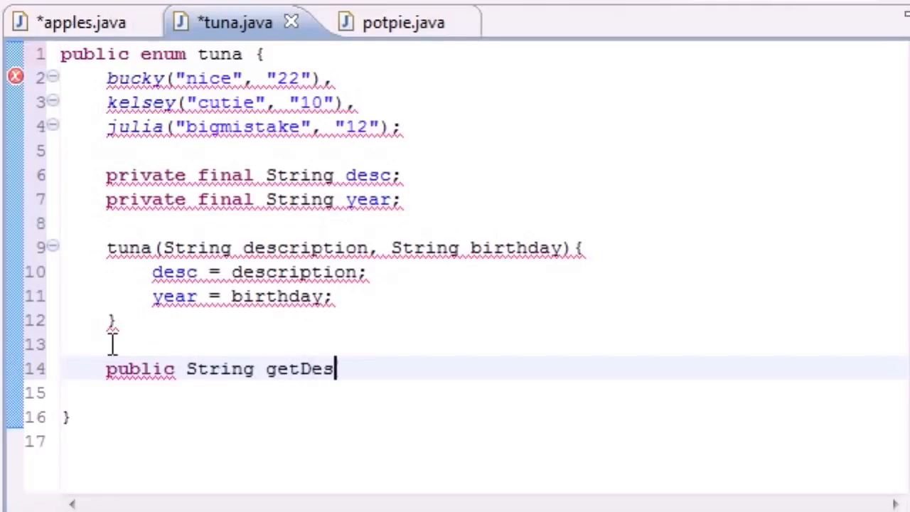
{"action": "type", "text": "c()"}
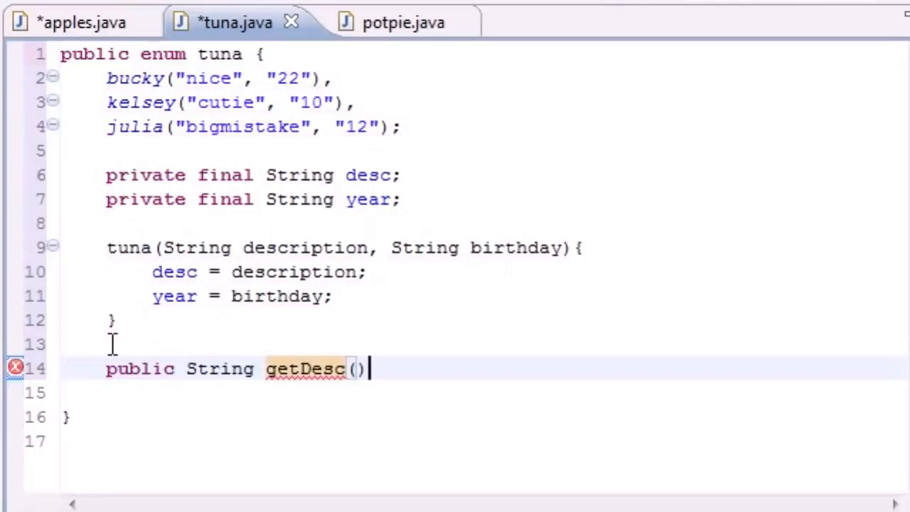
{"action": "type", "text": "{"}
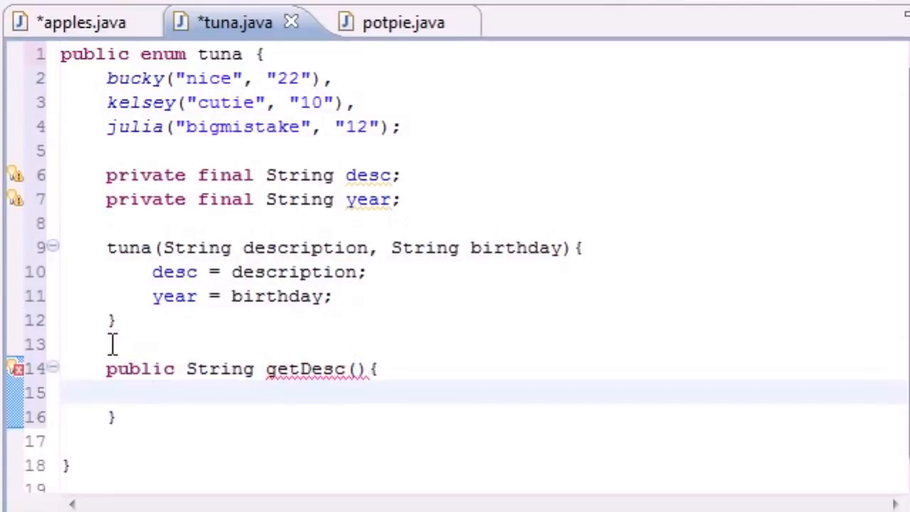
{"action": "type", "text": "return"}
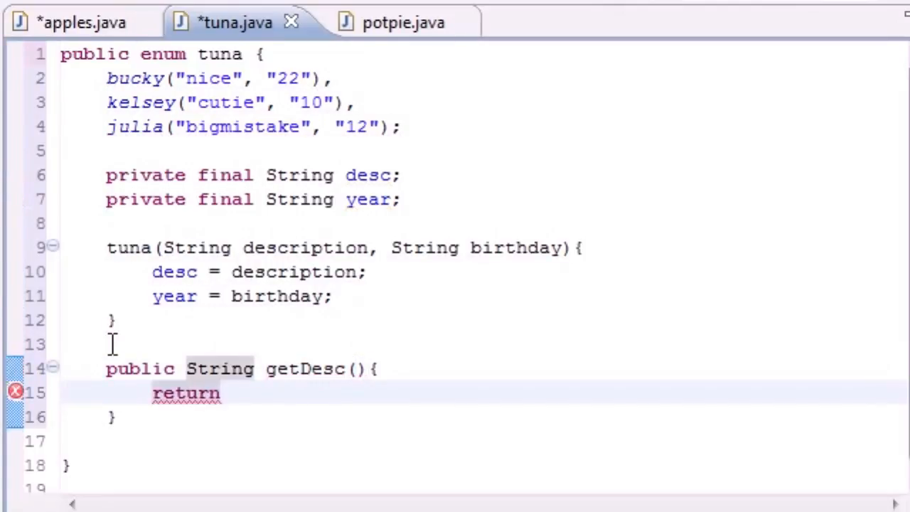
{"action": "type", "text": "des"}
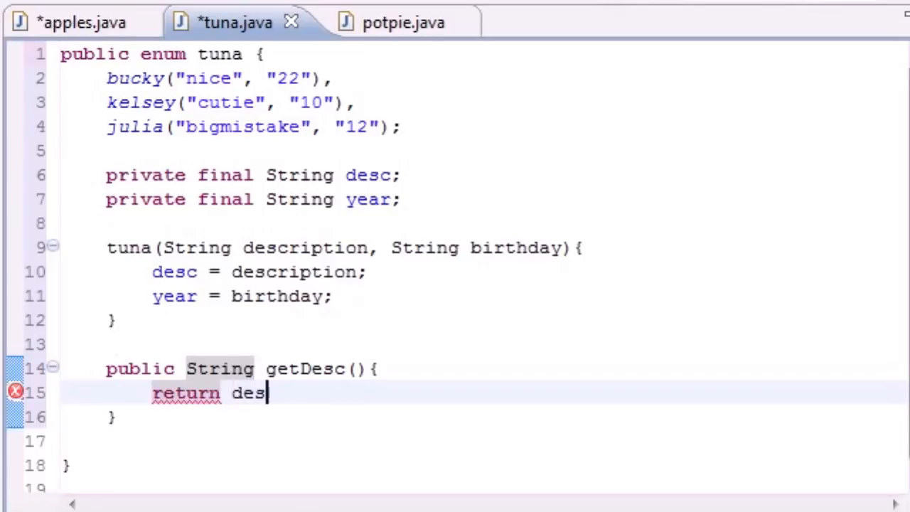
{"action": "type", "text": "c;"}
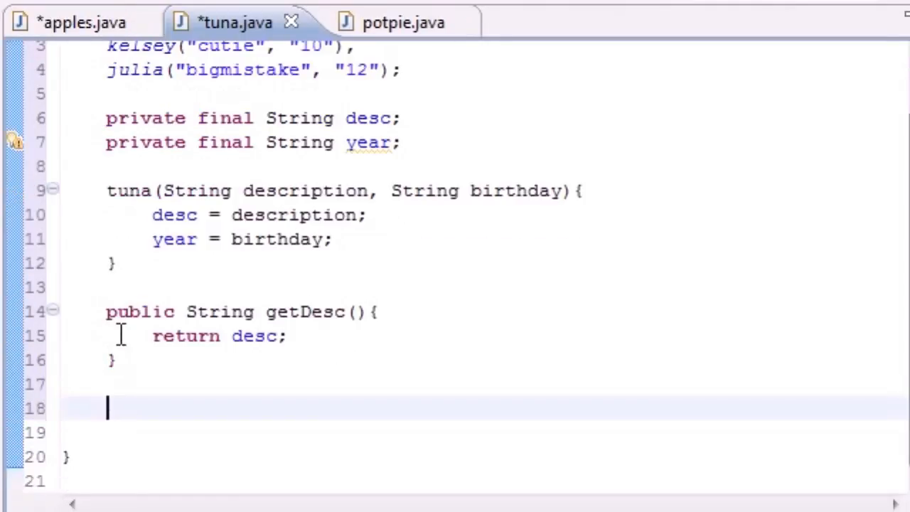
- Write public String getYear(){ return year; } below getDesc
{"action": "type", "text": "public"}
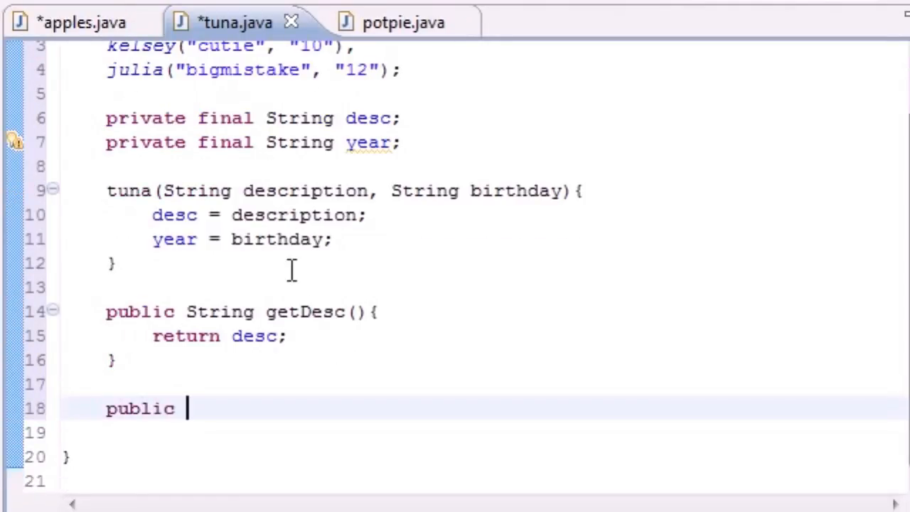
{"action": "type", "text": "String"}
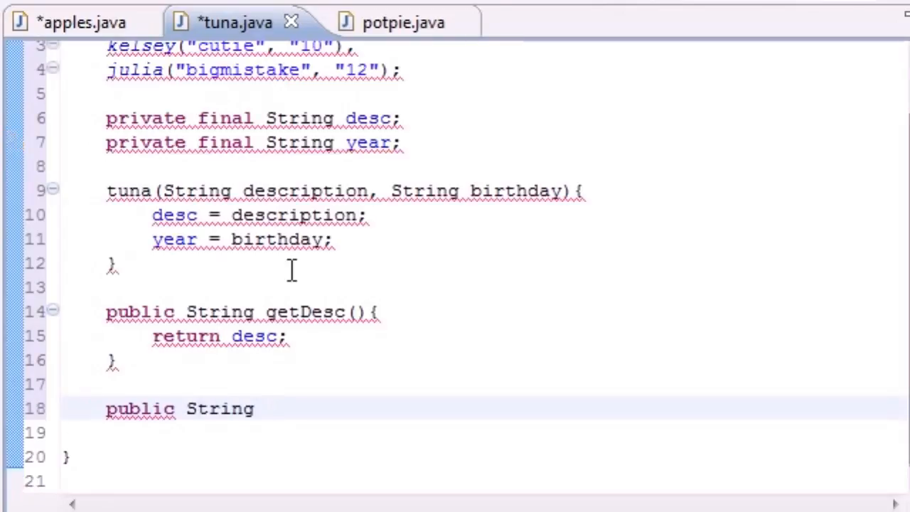
{"action": "type", "text": "getYear"}
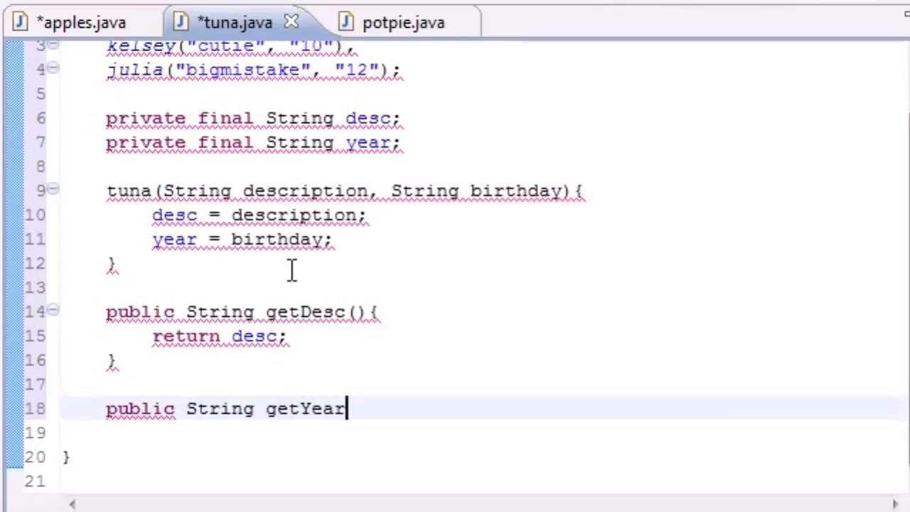
{"action": "type", "text": "(){"}
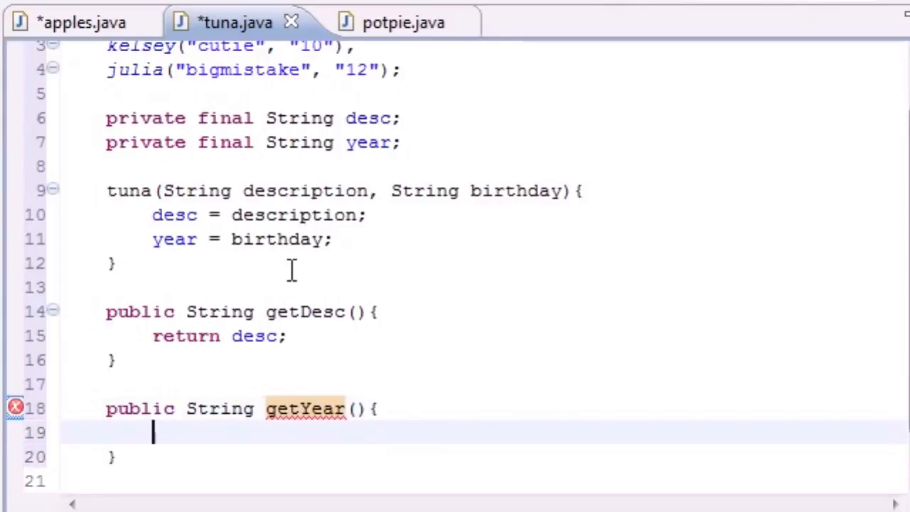
{"action": "type", "text": "ret"}
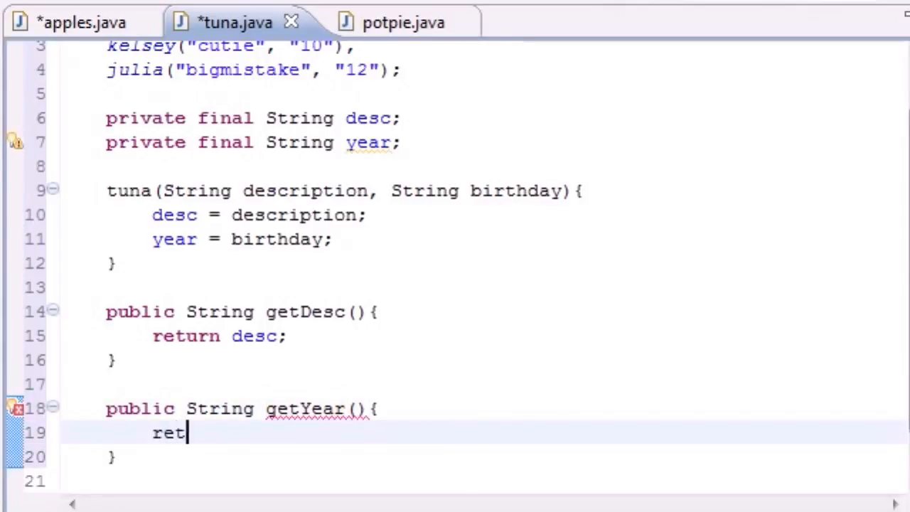
{"action": "type", "text": "urn year"}
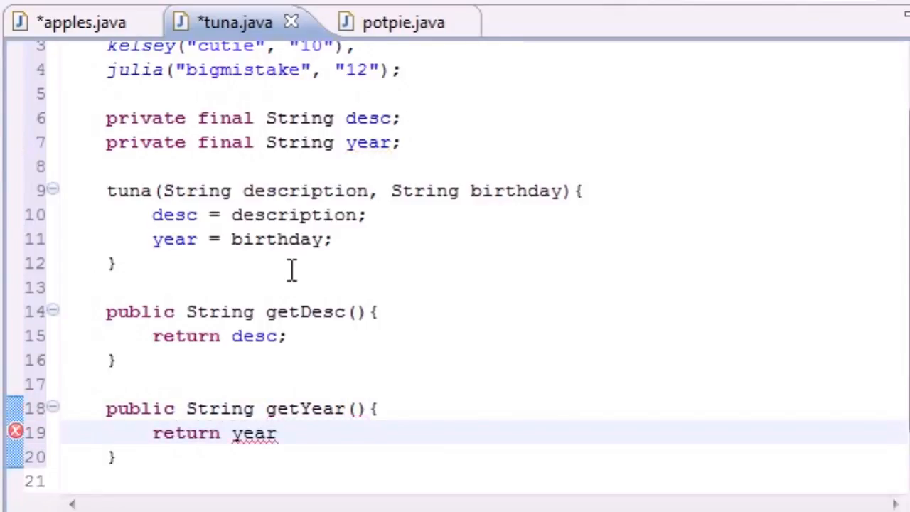
{"action": "type", "text": ";"}
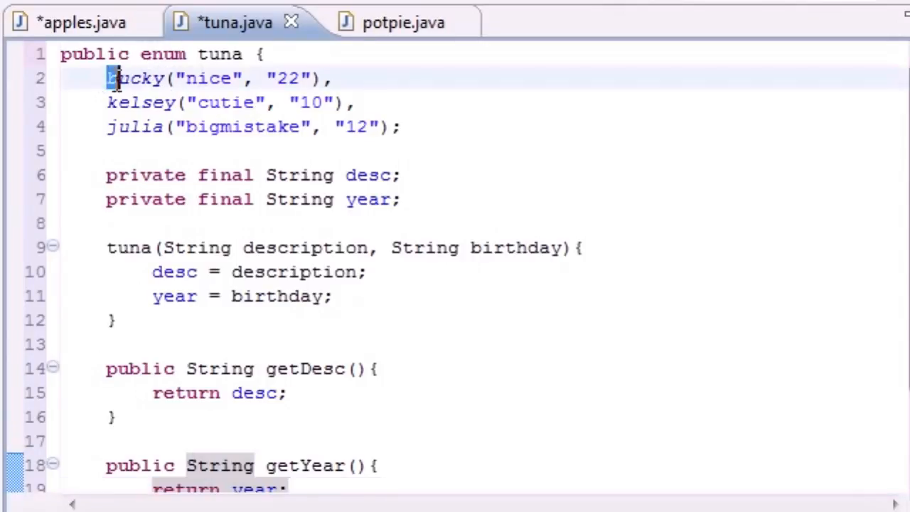
{"action": "left_click_drag", "start_coordinate": [106, 79], "coordinate": [405, 127]}
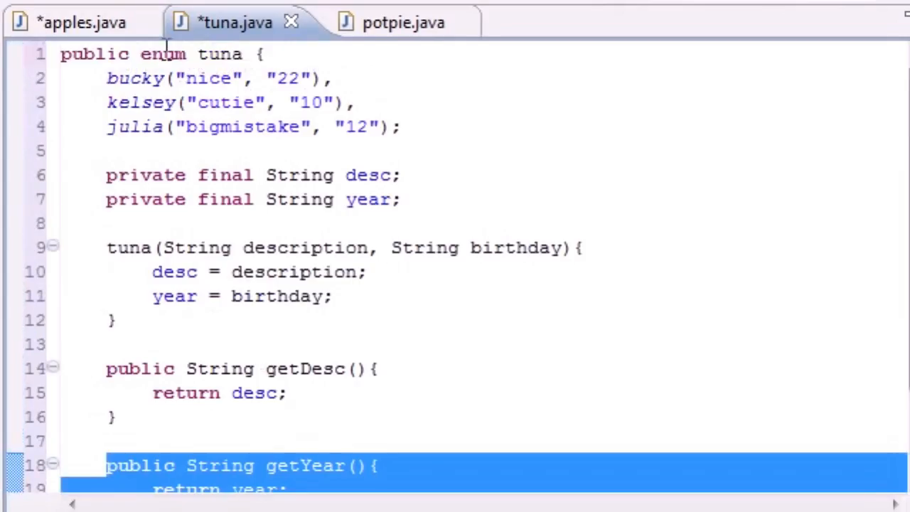
{"action": "mouse_move", "coordinate": [82, 23]}
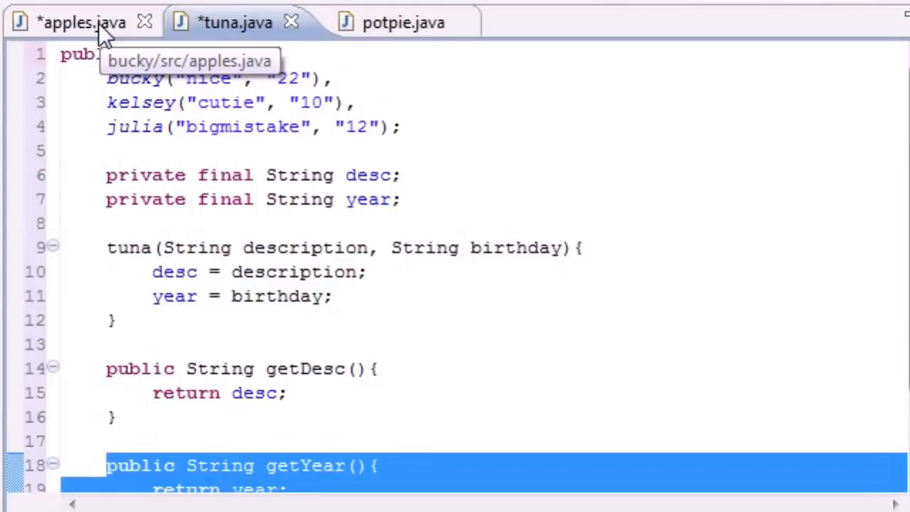
- In apples.java main, start the loop header for(tuna people: )
{"action": "left_click", "coordinate": [83, 23]}
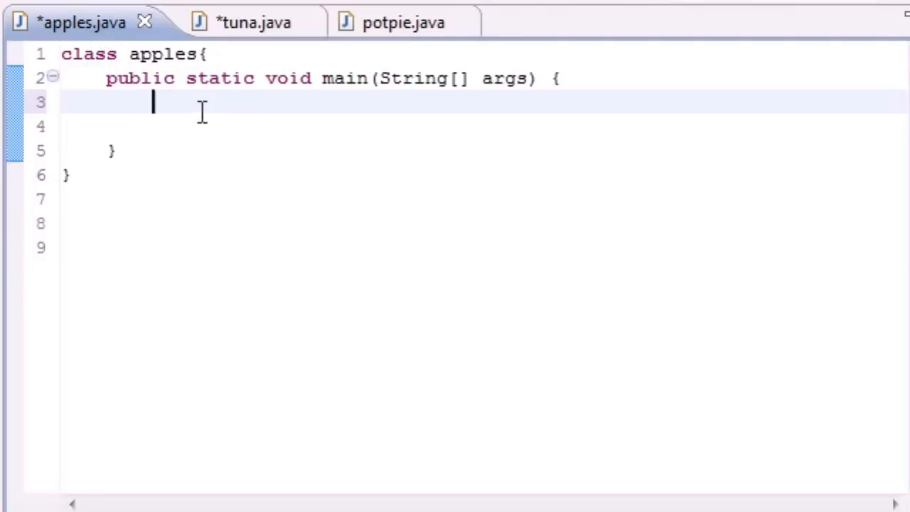
{"action": "mouse_move", "coordinate": [226, 119]}
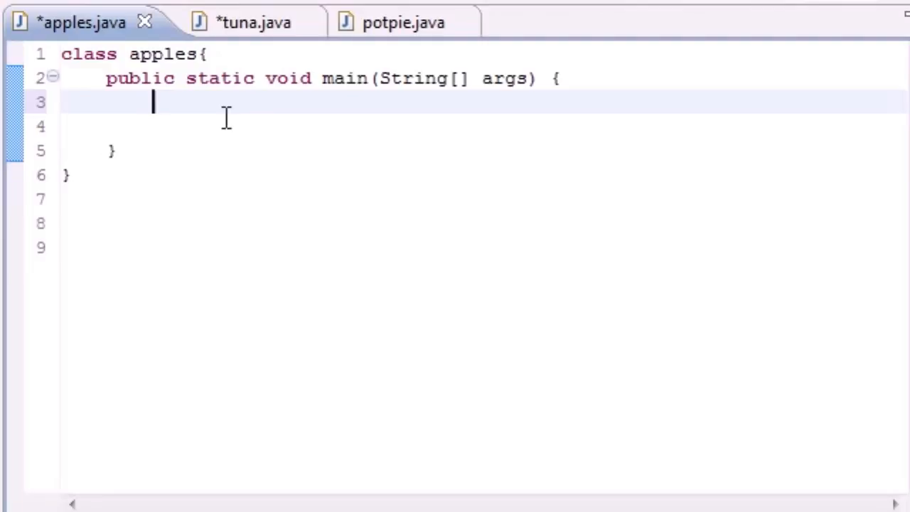
{"action": "type", "text": "for"}
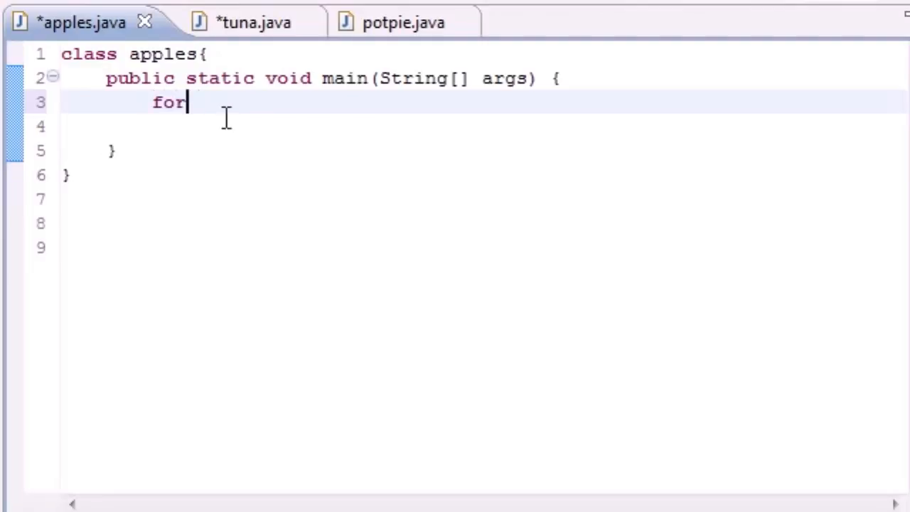
{"action": "type", "text": "("}
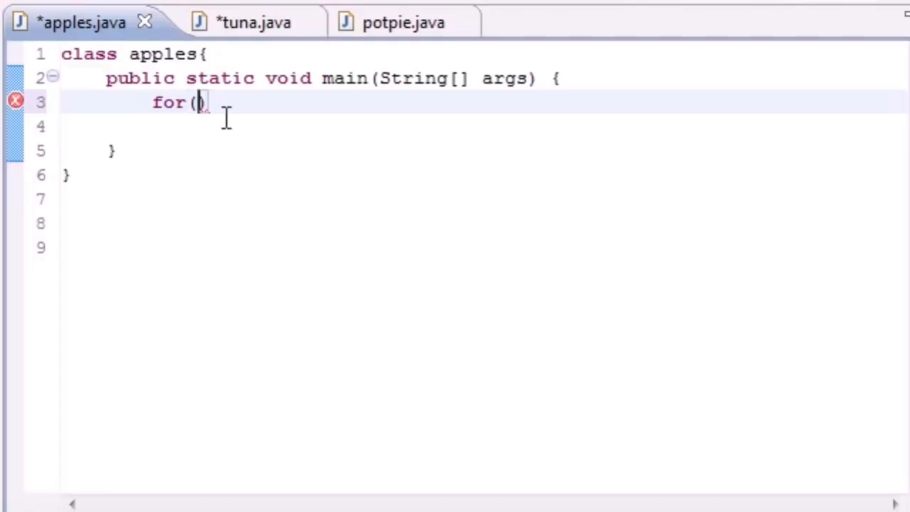
{"action": "type", "text": "tuna"}
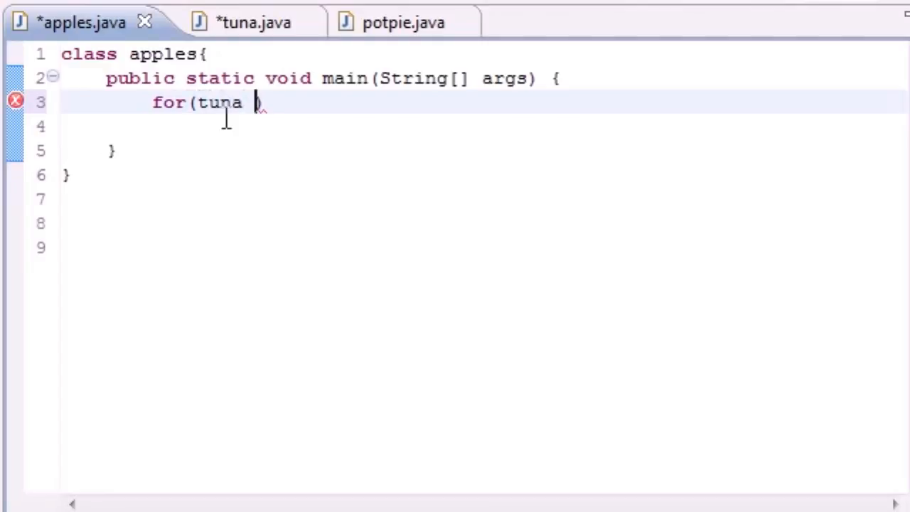
{"action": "type", "text": "people"}
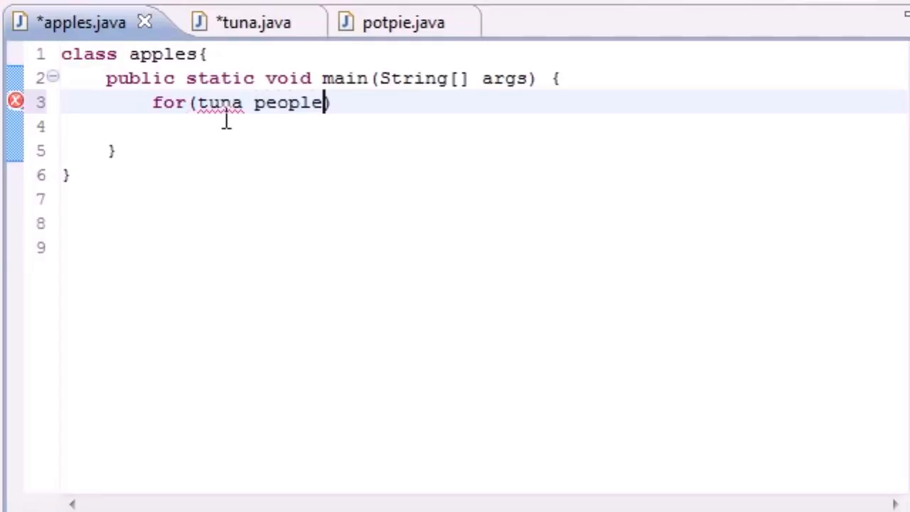
{"action": "type", "text": ")"}
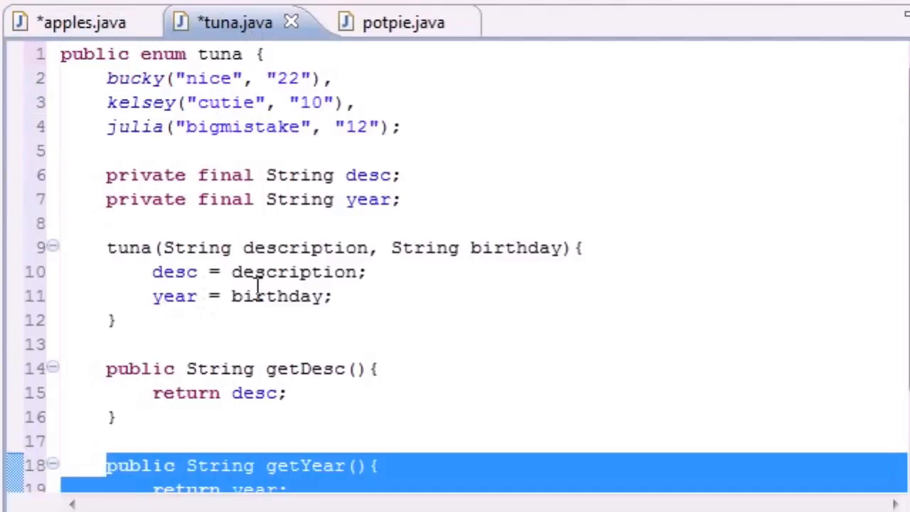
{"action": "mouse_move", "coordinate": [171, 247]}
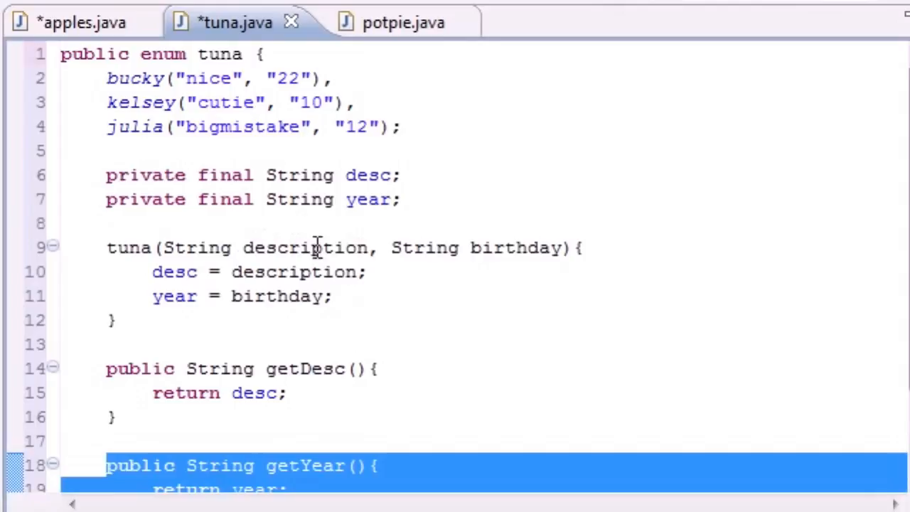
{"action": "left_click", "coordinate": [81, 23]}
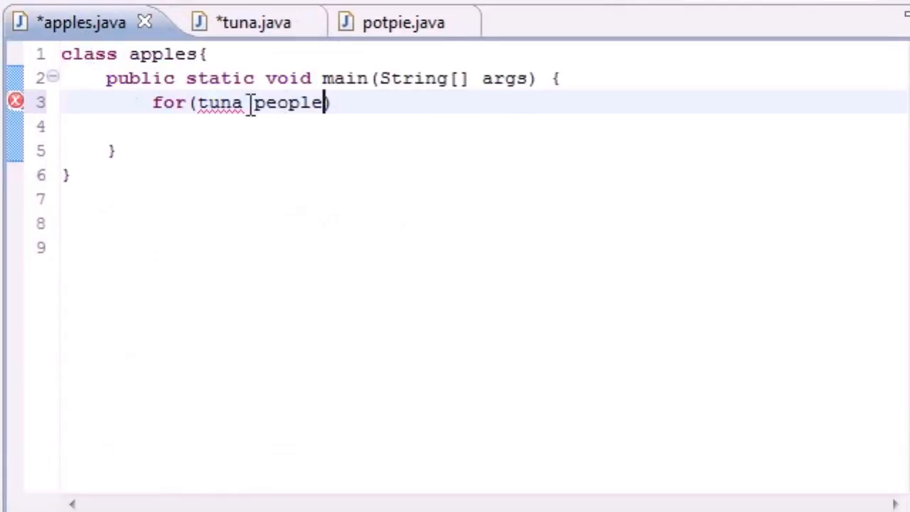
{"action": "type", "text": ":"}
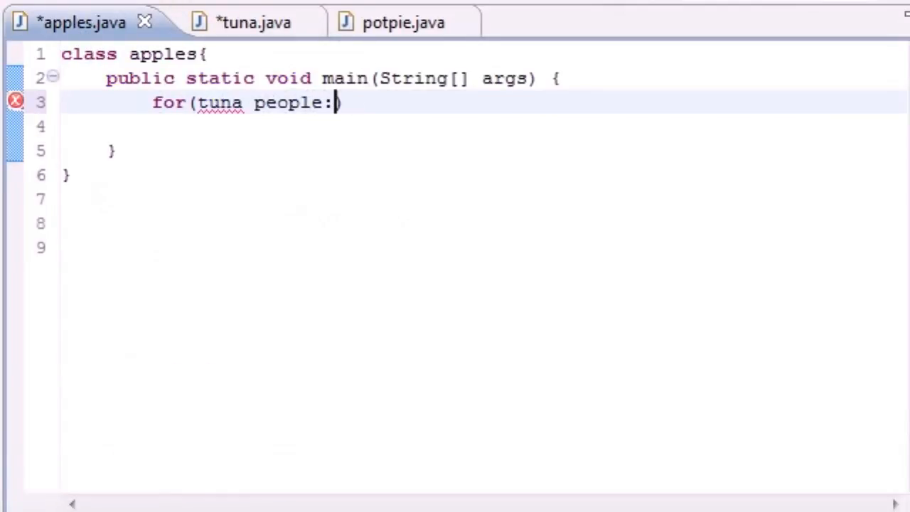
{"action": "type", "text": "\" \""}
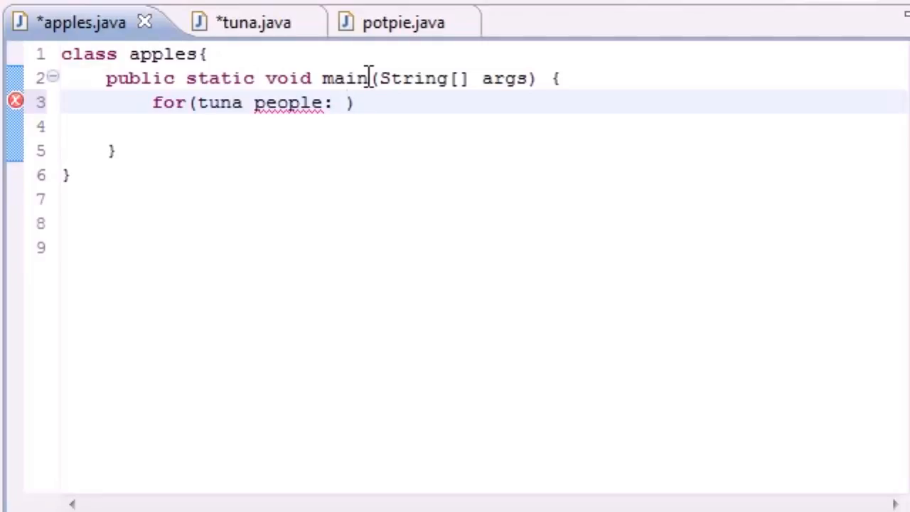
- Complete the header with tuna.values(), checking the tuna constants along the way
{"action": "left_click", "coordinate": [235, 23]}
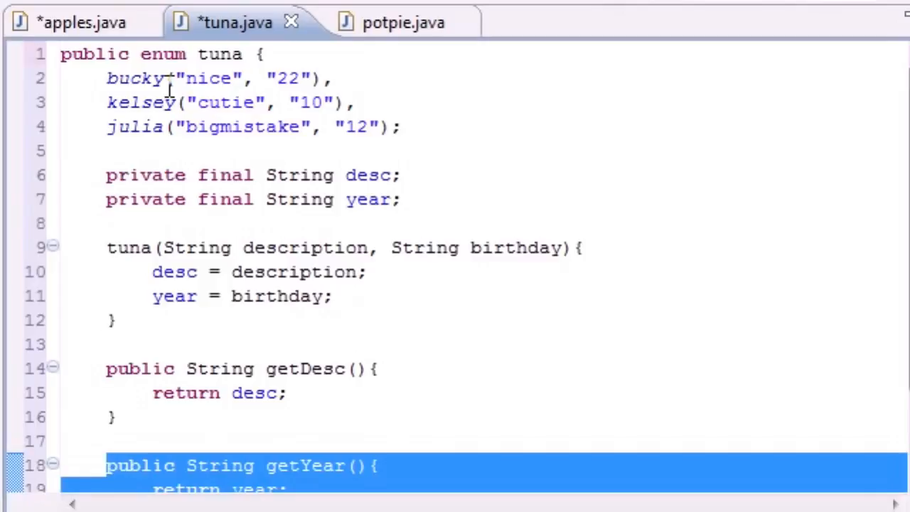
{"action": "left_click_drag", "start_coordinate": [107, 78], "coordinate": [403, 127]}
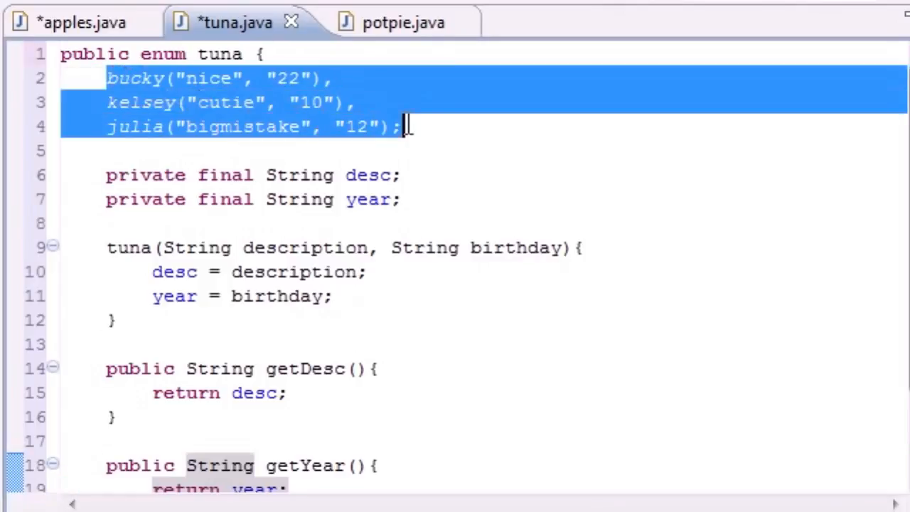
{"action": "mouse_move", "coordinate": [83, 23]}
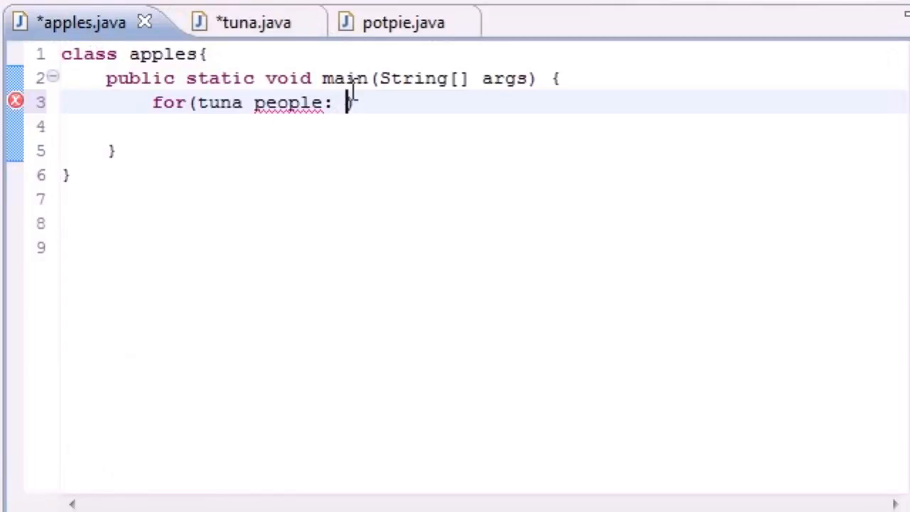
{"action": "type", "text": "tu"}
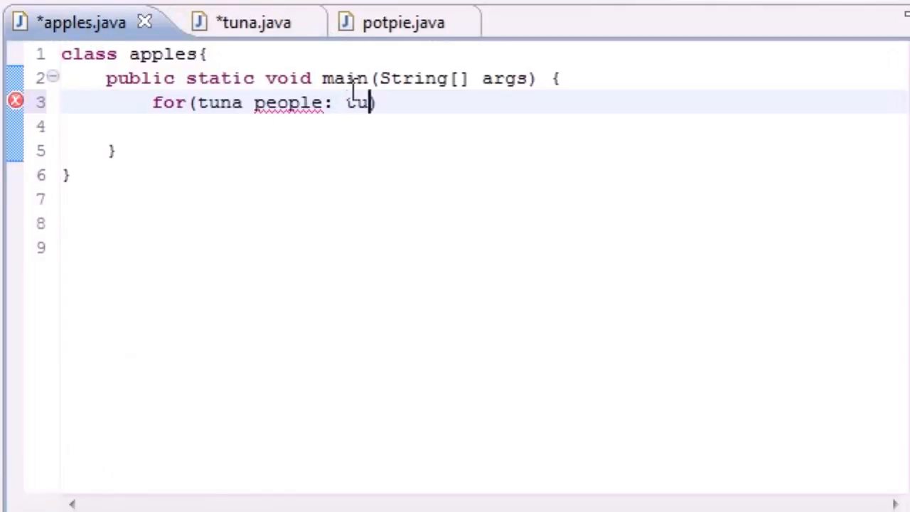
{"action": "type", "text": "na."}
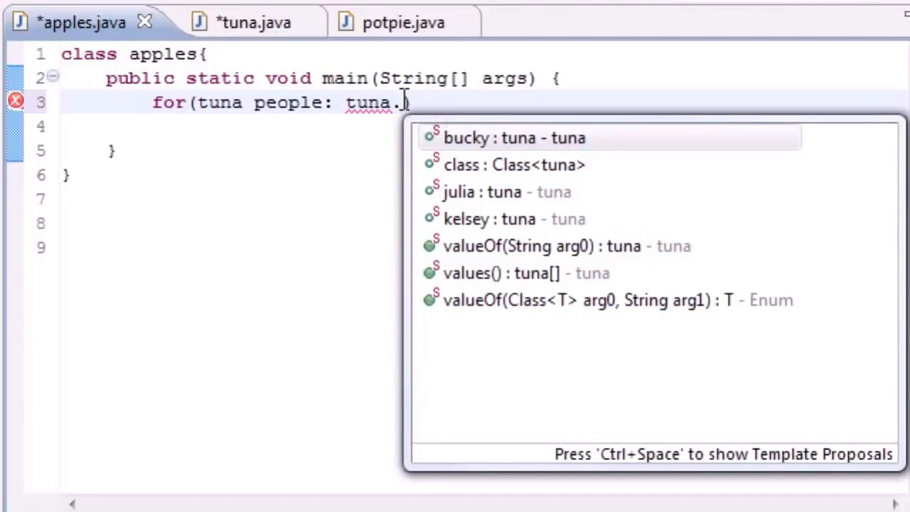
{"action": "type", "text": "values("}
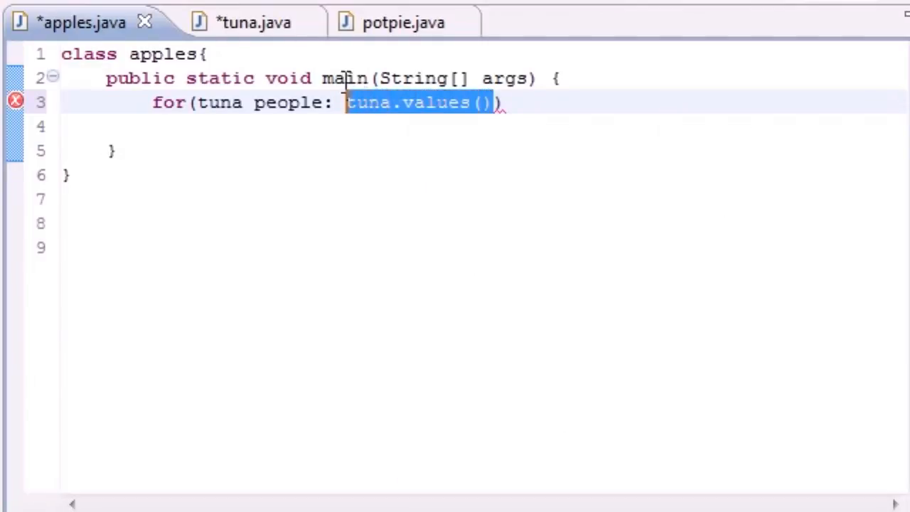
{"action": "left_click", "coordinate": [235, 23]}
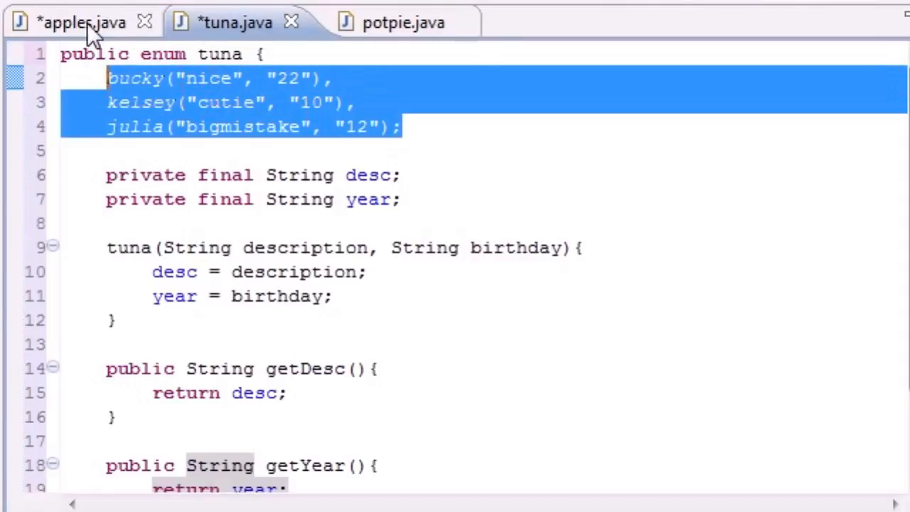
{"action": "left_click", "coordinate": [80, 23]}
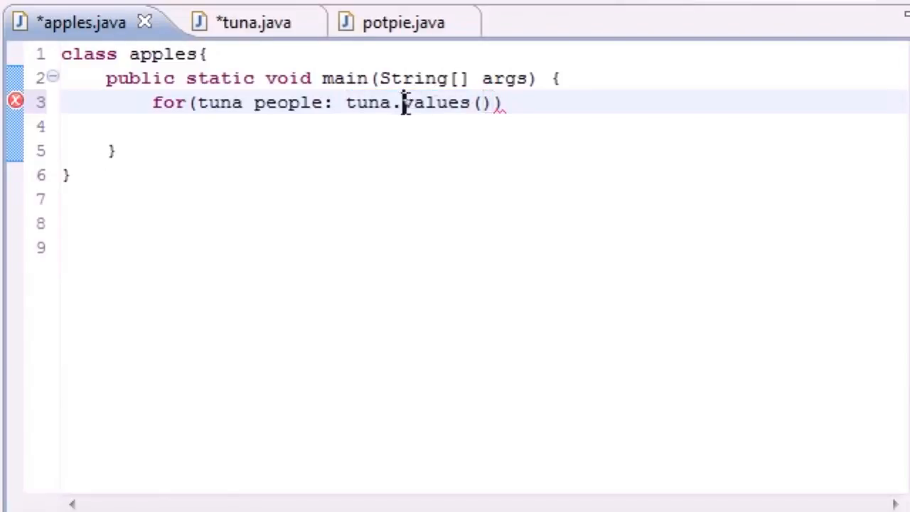
{"action": "double_click", "coordinate": [434, 102]}
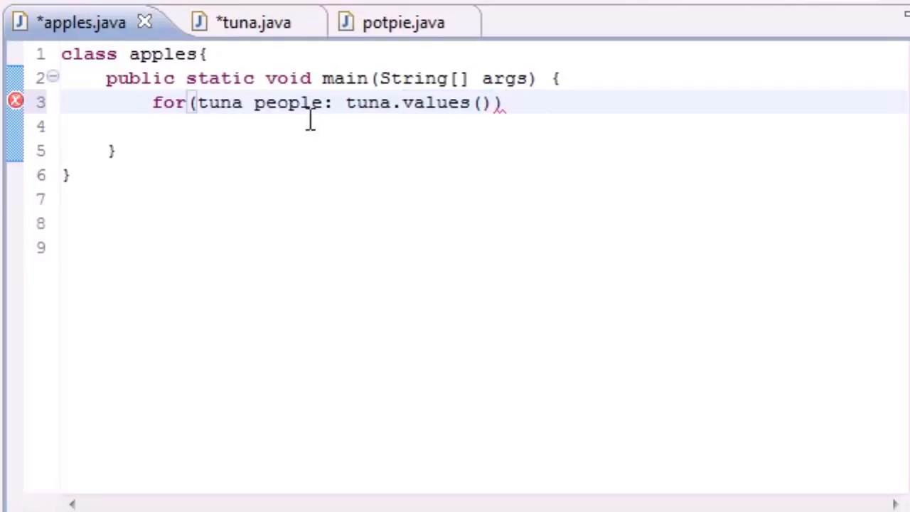
{"action": "left_click_drag", "start_coordinate": [193, 103], "coordinate": [382, 103]}
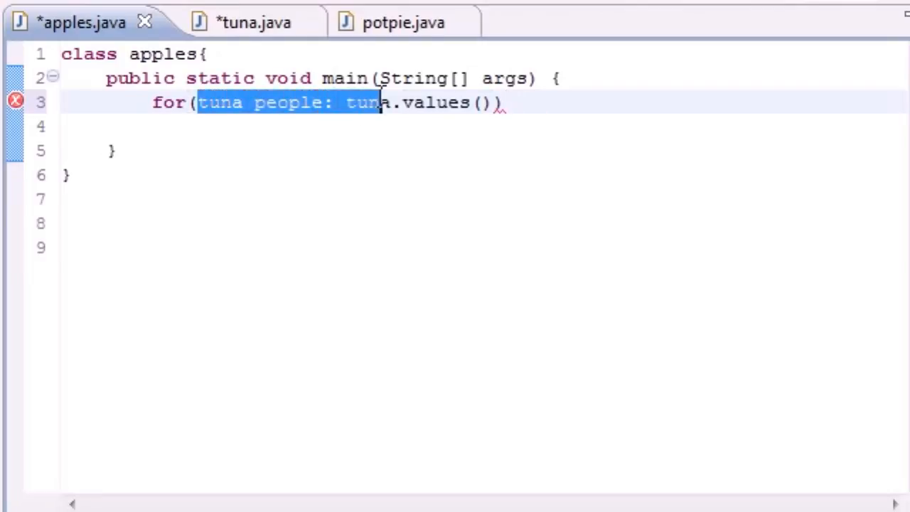
{"action": "left_click", "coordinate": [235, 23]}
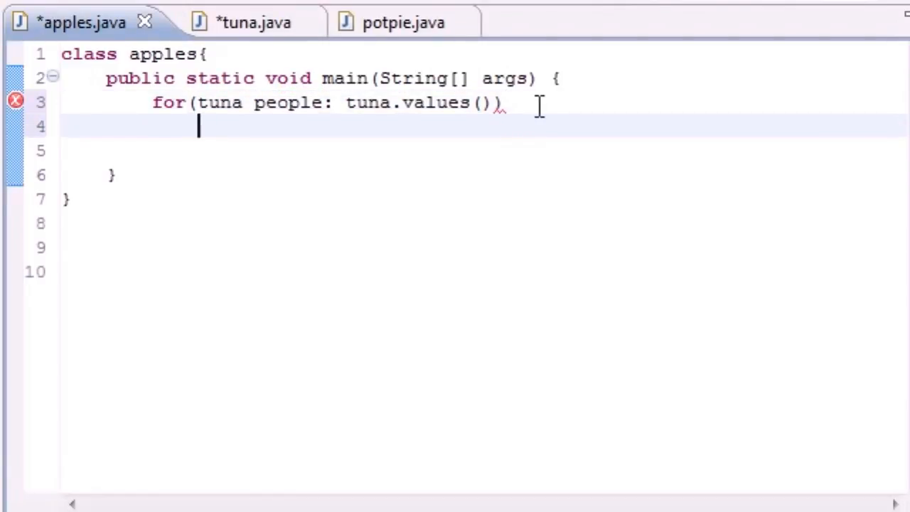
- Insert a System.out.printf("", args); call inside the loop via content assist
{"action": "type", "text": "Sys"}
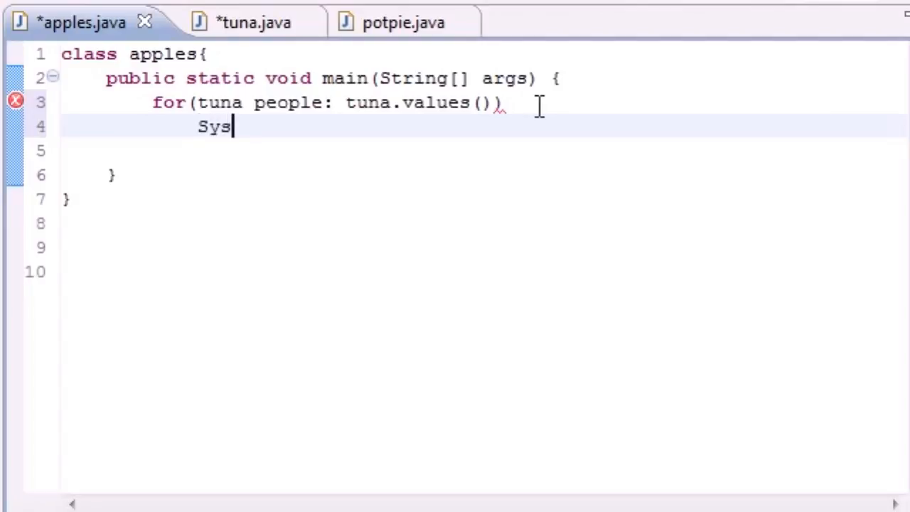
{"action": "type", "text": "tem"}
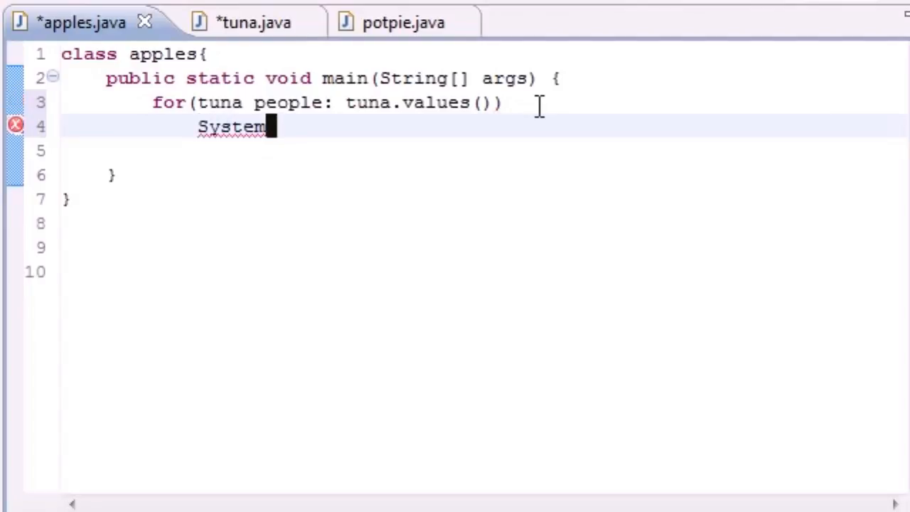
{"action": "type", "text": "."}
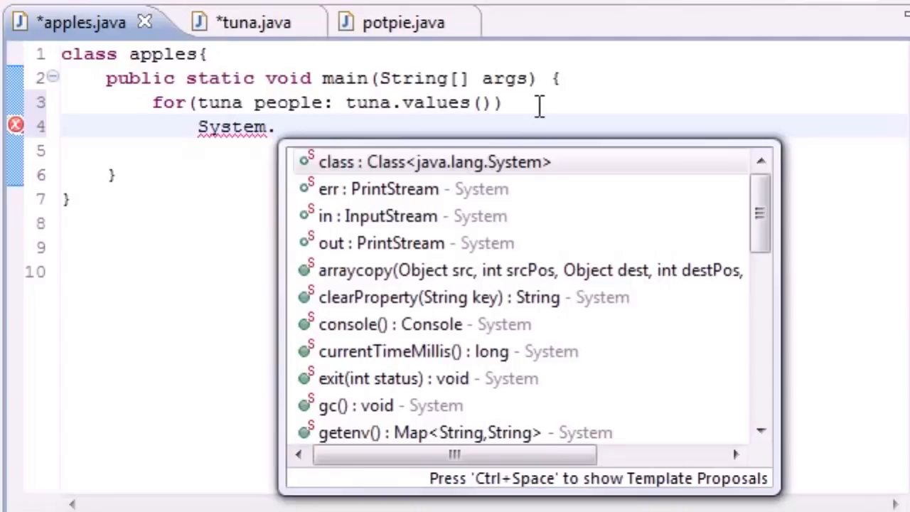
{"action": "type", "text": "out.printf(format, args"}
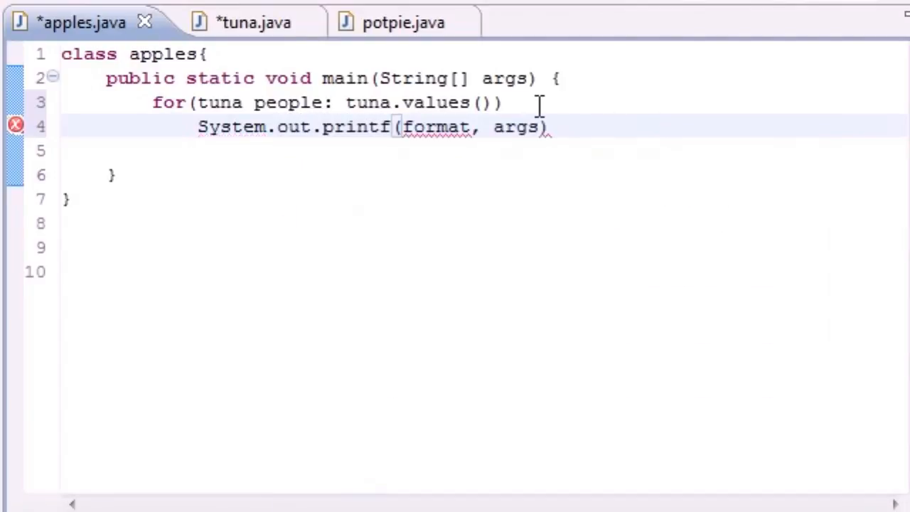
{"action": "type", "text": ";"}
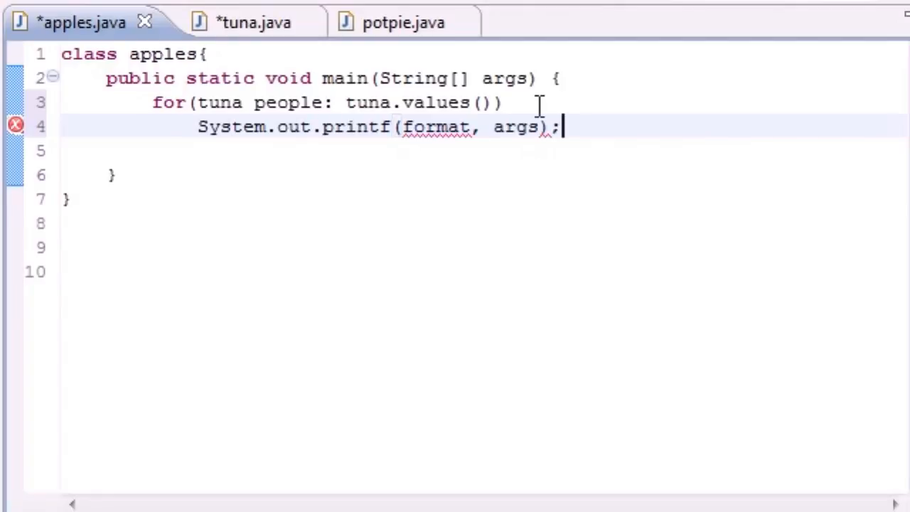
{"action": "type", "text": "\"\""}
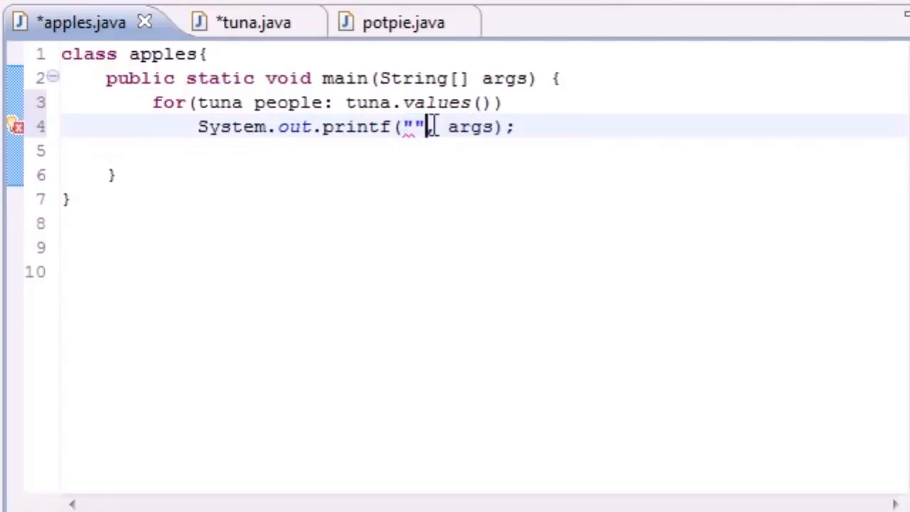
- Set the format string to "%s\t%s\t%s\n" and select args for replacement
{"action": "type", "text": "%s"}
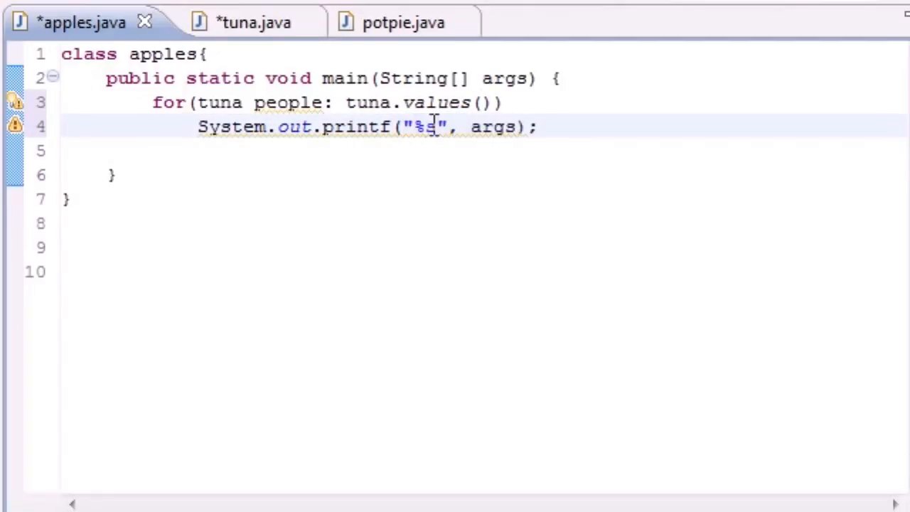
{"action": "type", "text": "\\"}
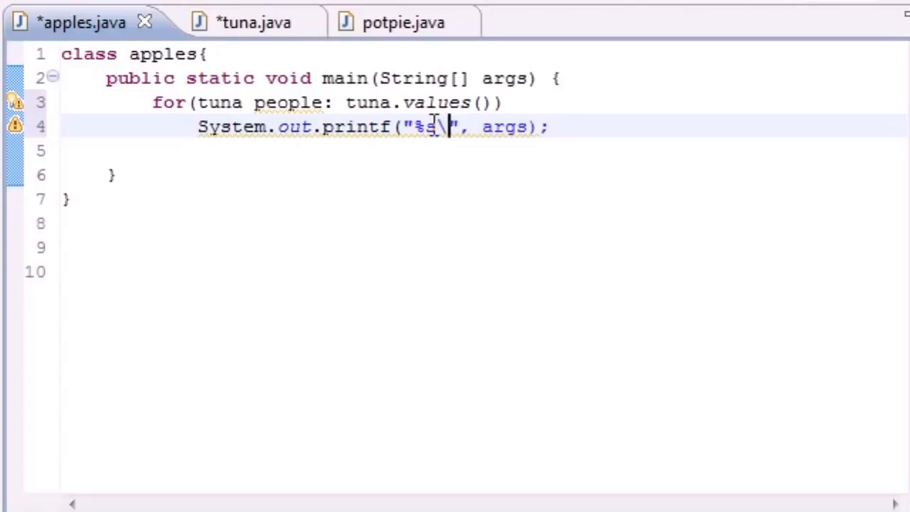
{"action": "type", "text": "t%s"}
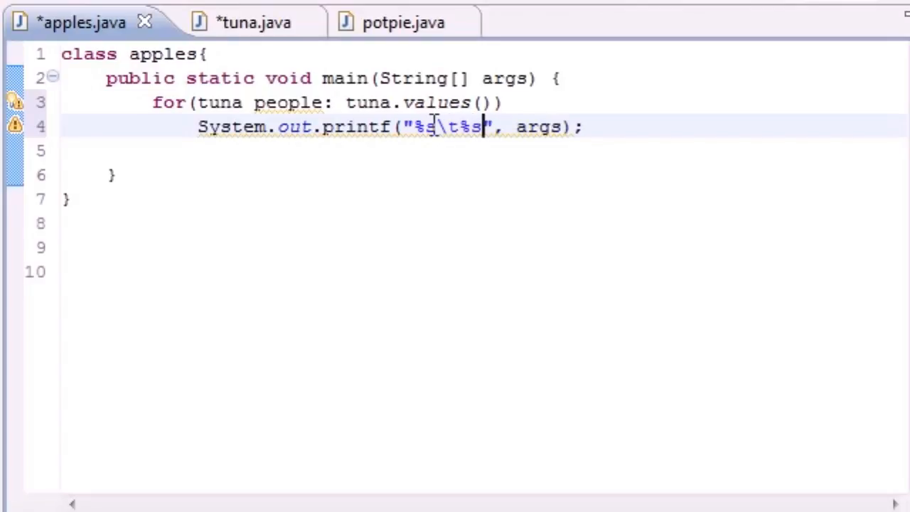
{"action": "type", "text": "\\t"}
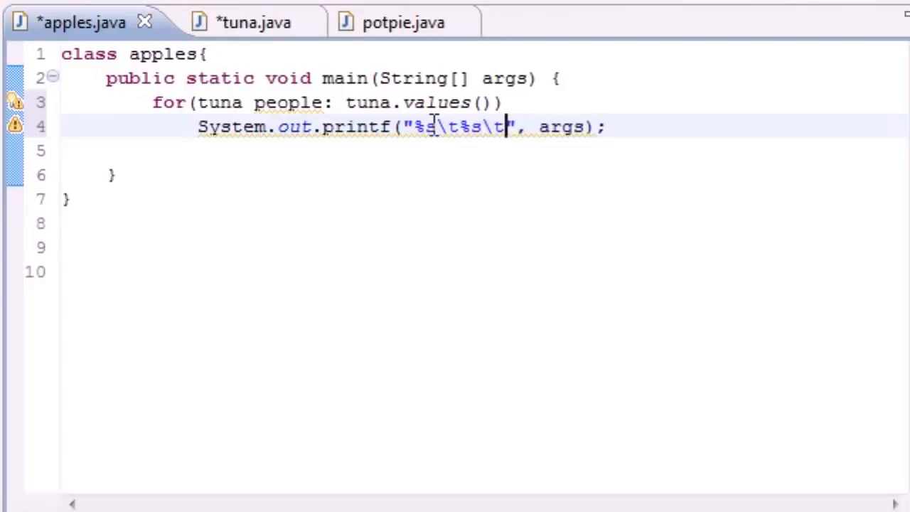
{"action": "type", "text": "%s\\n"}
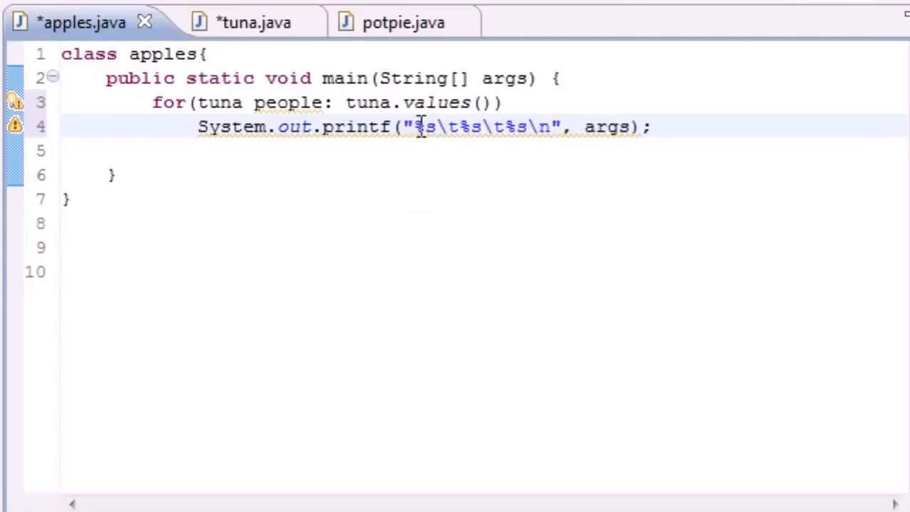
{"action": "mouse_move", "coordinate": [483, 126]}
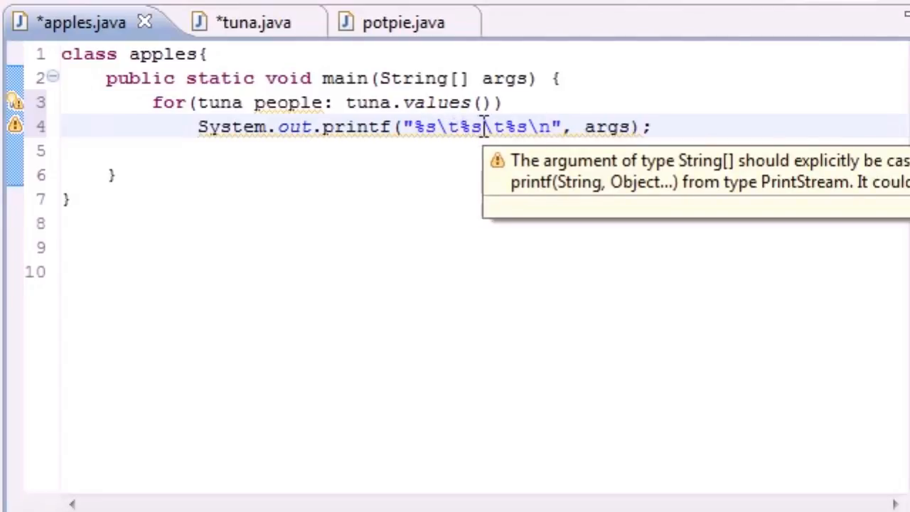
{"action": "mouse_move", "coordinate": [648, 127]}
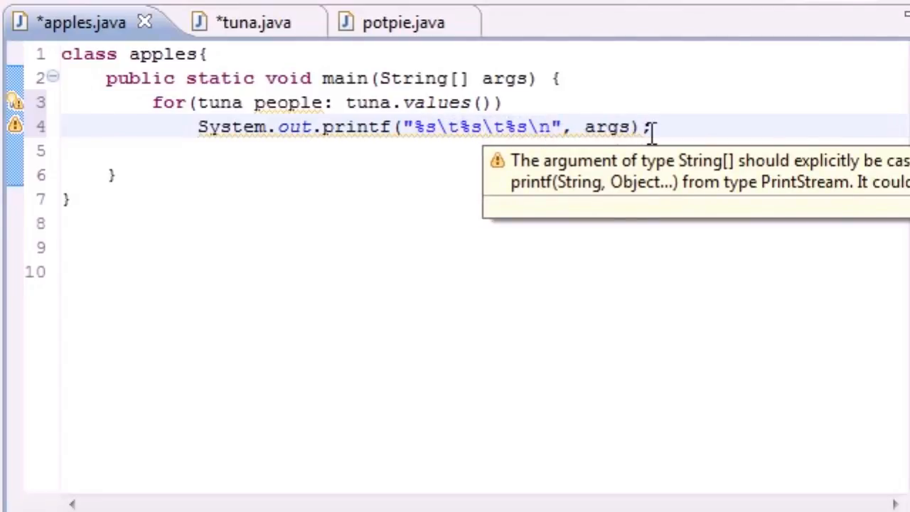
{"action": "double_click", "coordinate": [606, 127]}
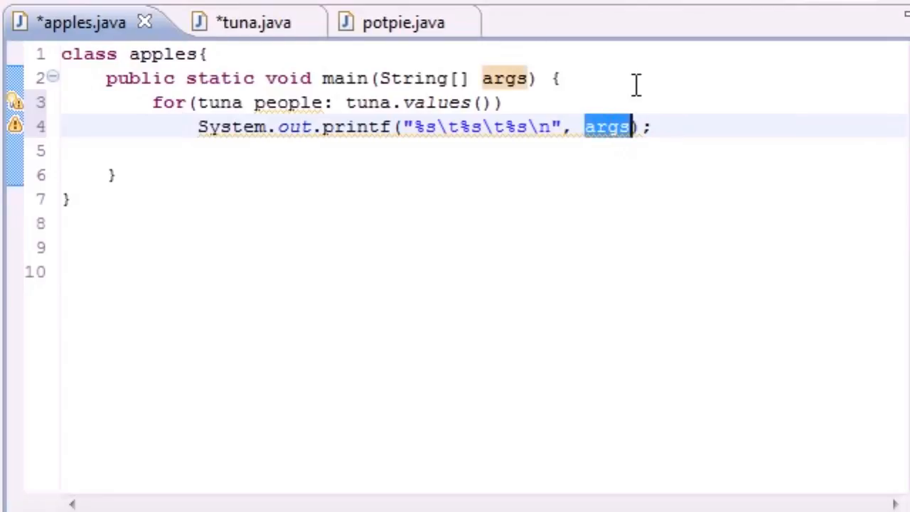
- Pass people and people.getDesc() as printf arguments, followed by a comma
{"action": "type", "text": "people"}
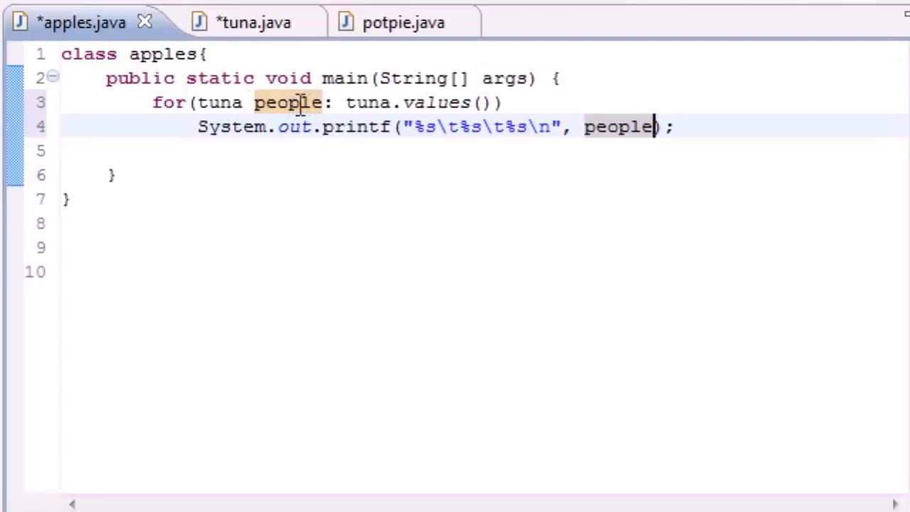
{"action": "mouse_move", "coordinate": [253, 23]}
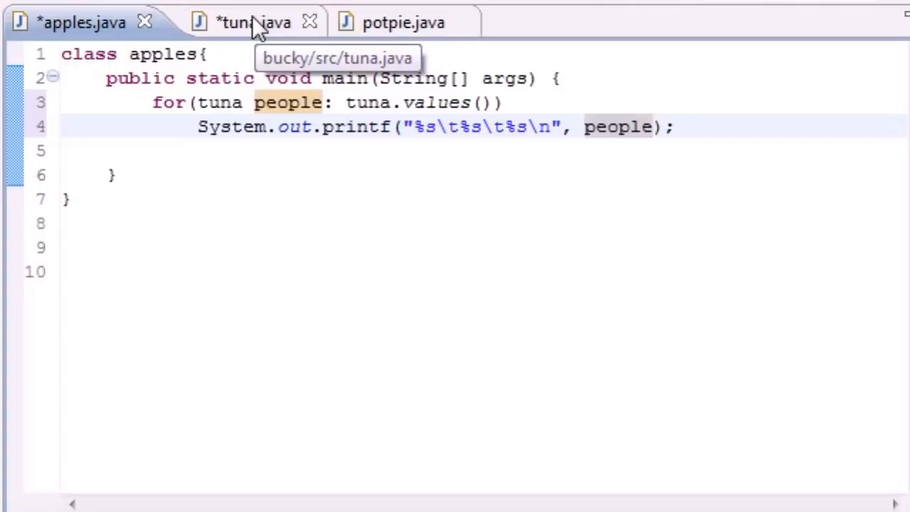
{"action": "left_click", "coordinate": [253, 23]}
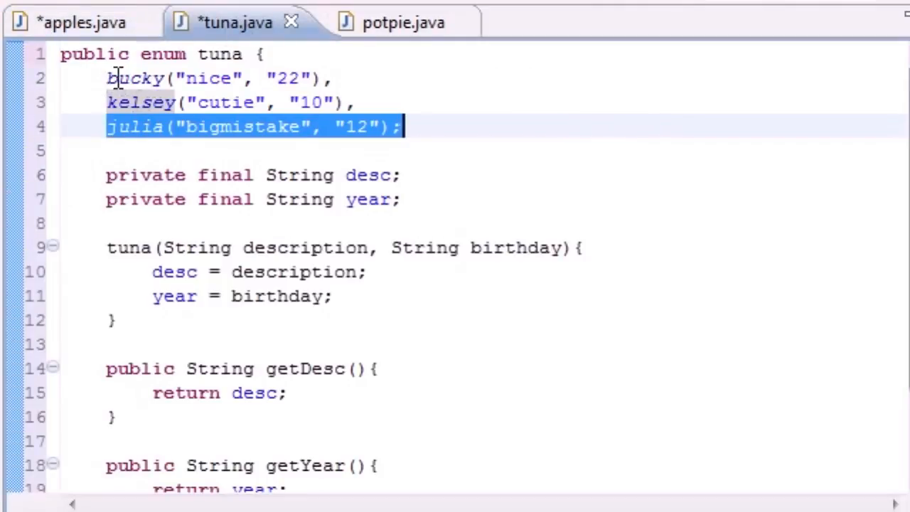
{"action": "left_click", "coordinate": [81, 21]}
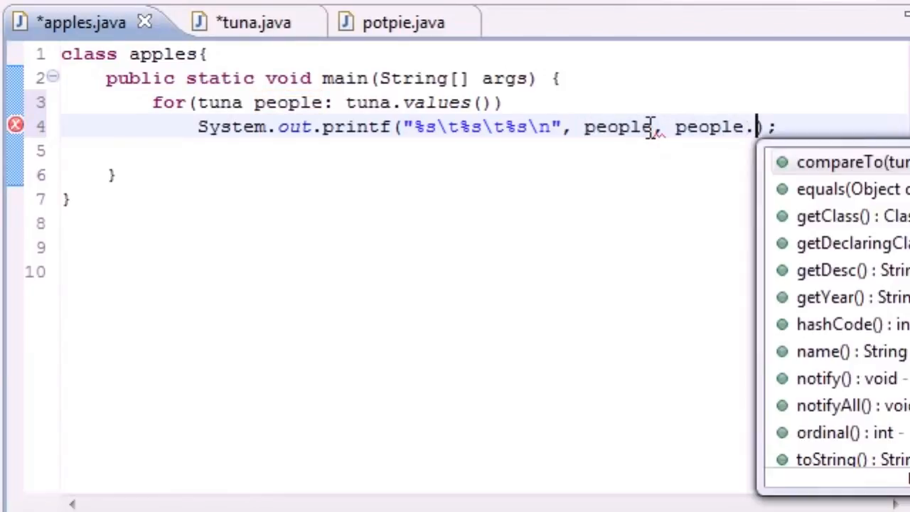
{"action": "mouse_move", "coordinate": [838, 162]}
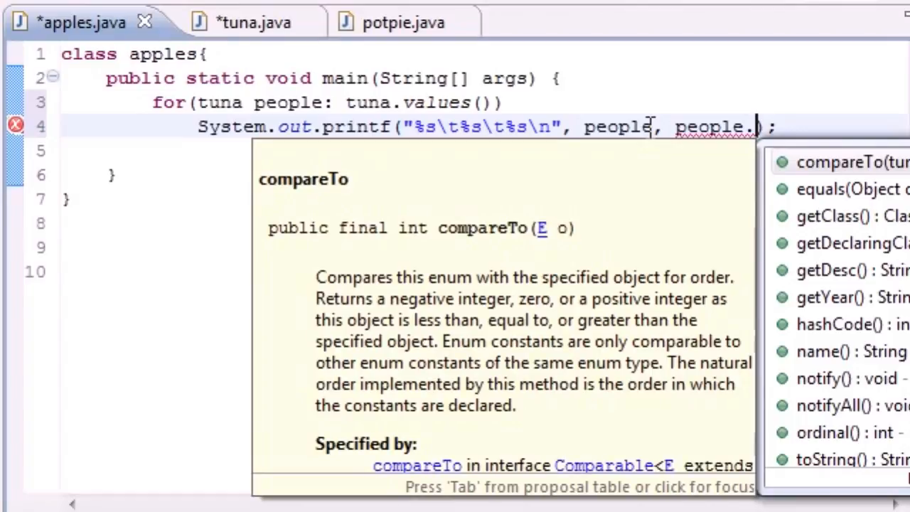
{"action": "type", "text": "getDesc("}
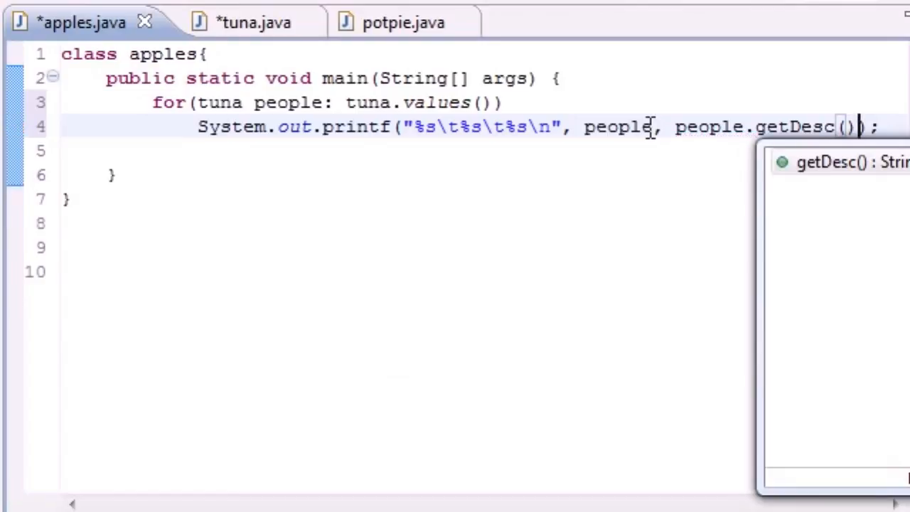
{"action": "type", "text": ","}
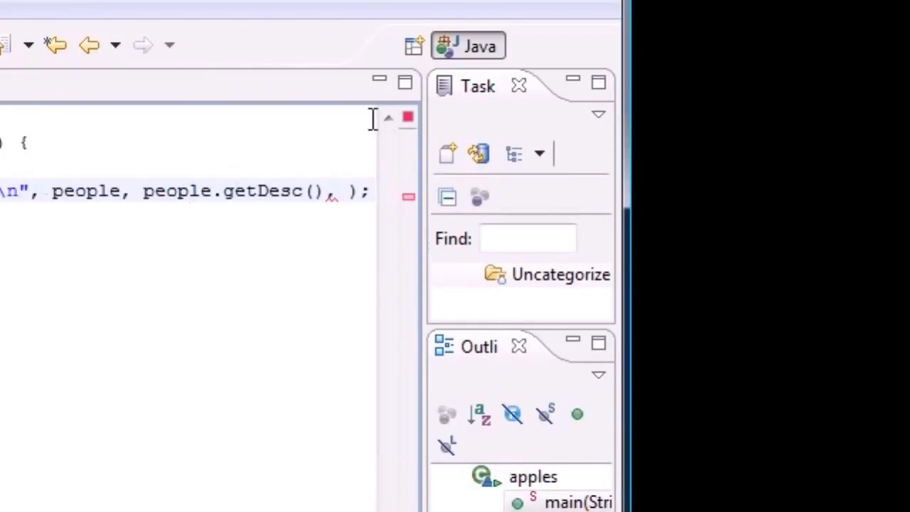
- Add people.getYear() as the third printf argument and end the statement with a semicolon
{"action": "type", "text": "people."}
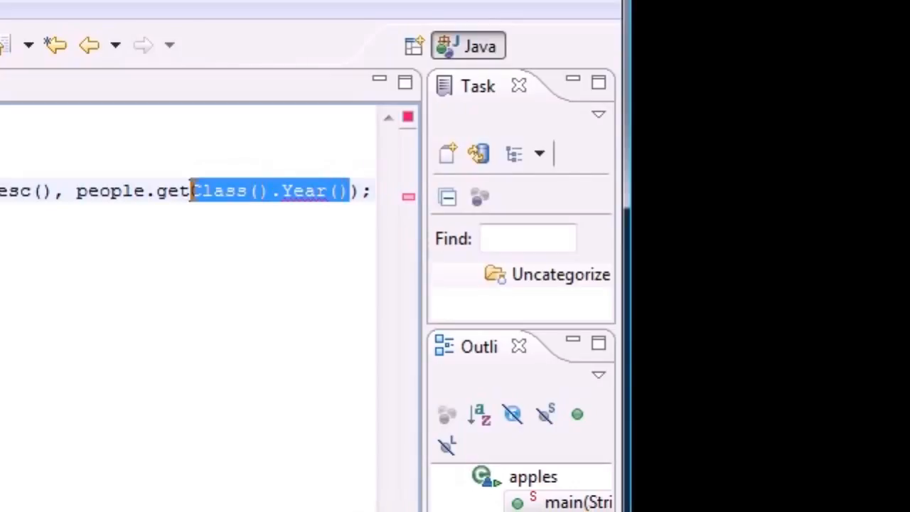
{"action": "type", "text": "people.getYear"}
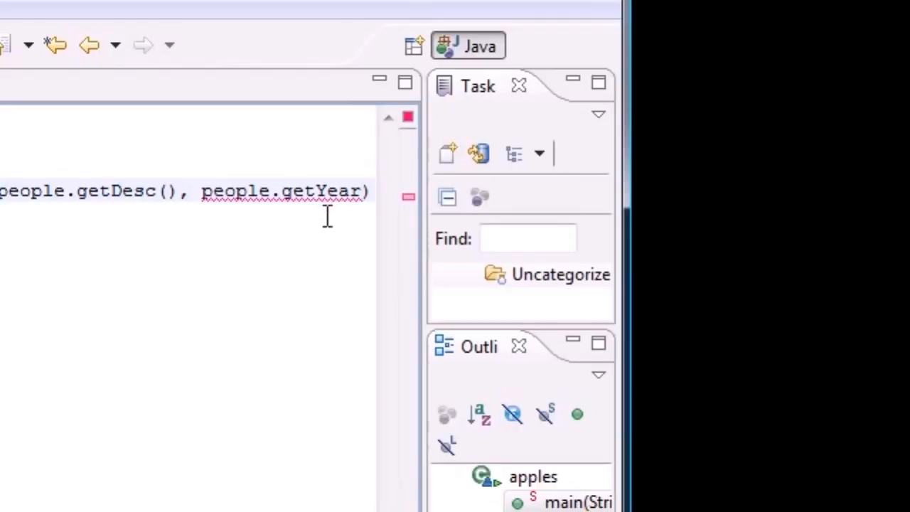
{"action": "mouse_move", "coordinate": [244, 305]}
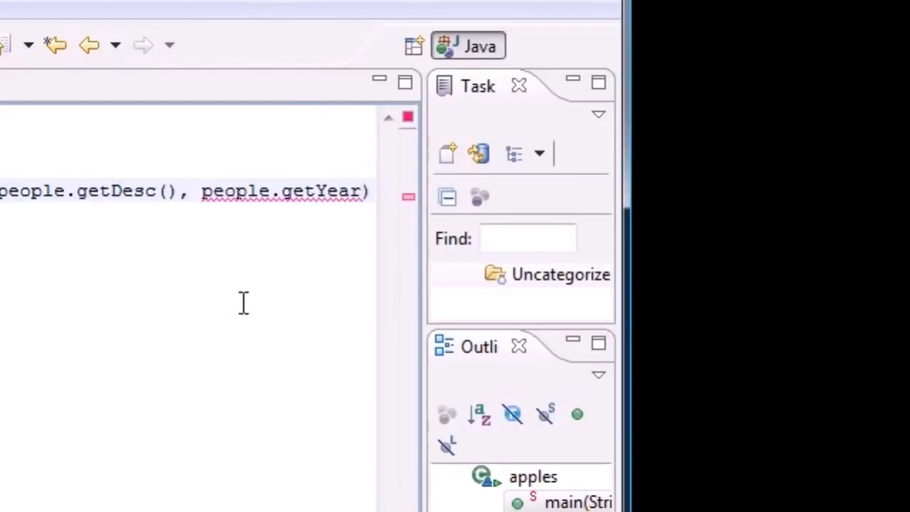
{"action": "type", "text": ";"}
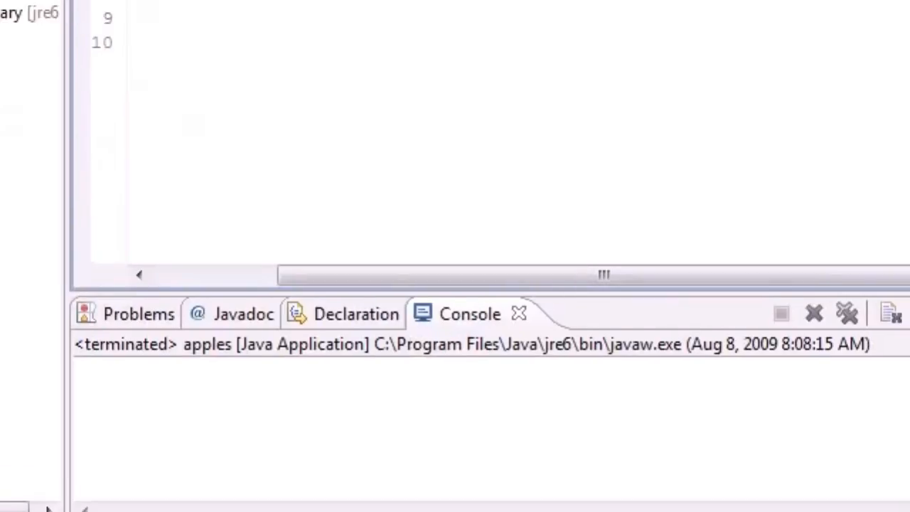
- Save and launch apples, showing bucky nice 22, kelsey cutie 10, julia bigmistake 12 in the Console
{"action": "left_click", "coordinate": [112, 85]}
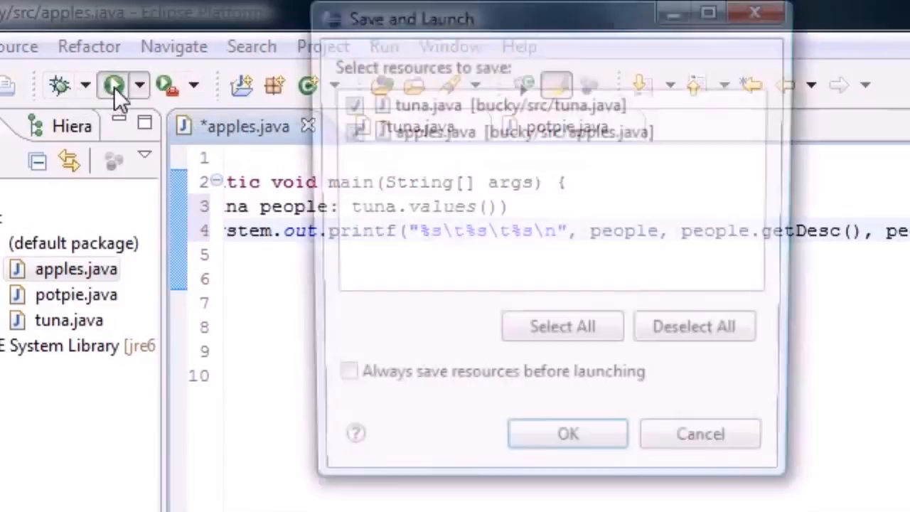
{"action": "left_click", "coordinate": [567, 434]}
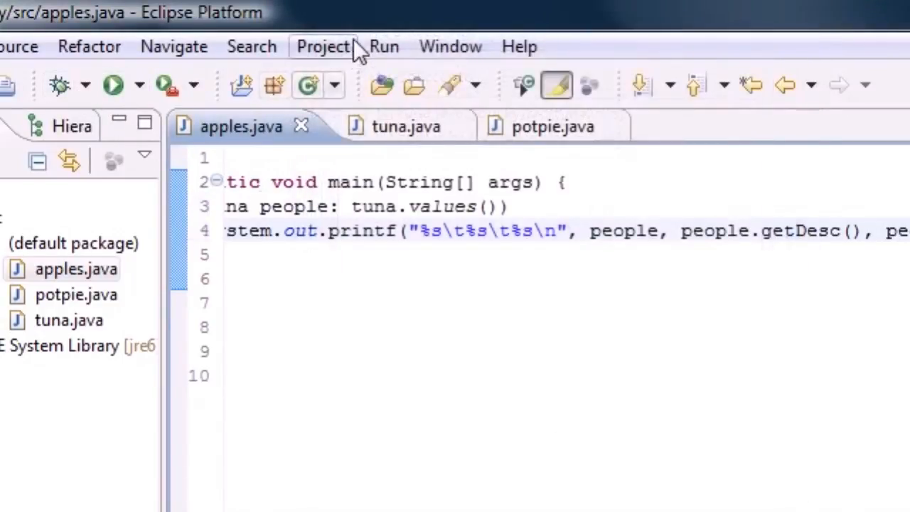
{"action": "left_click", "coordinate": [111, 86]}
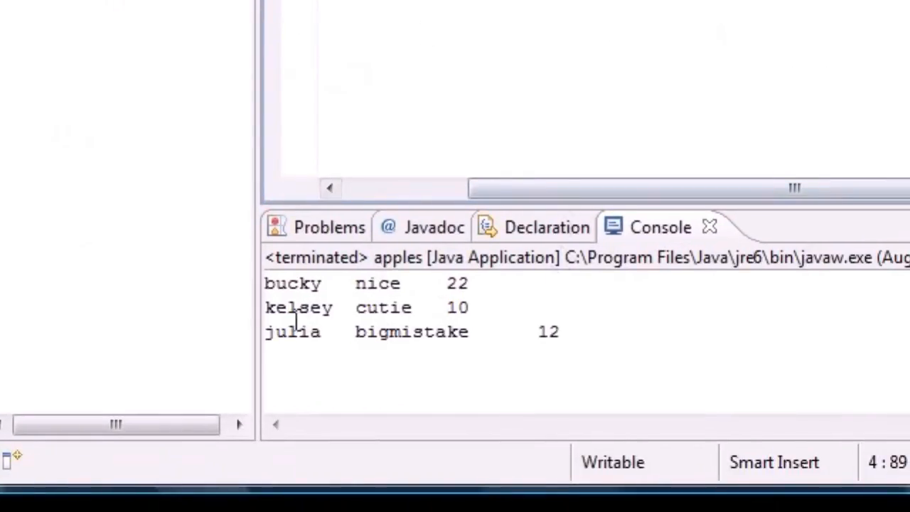
{"action": "double_click", "coordinate": [378, 283]}
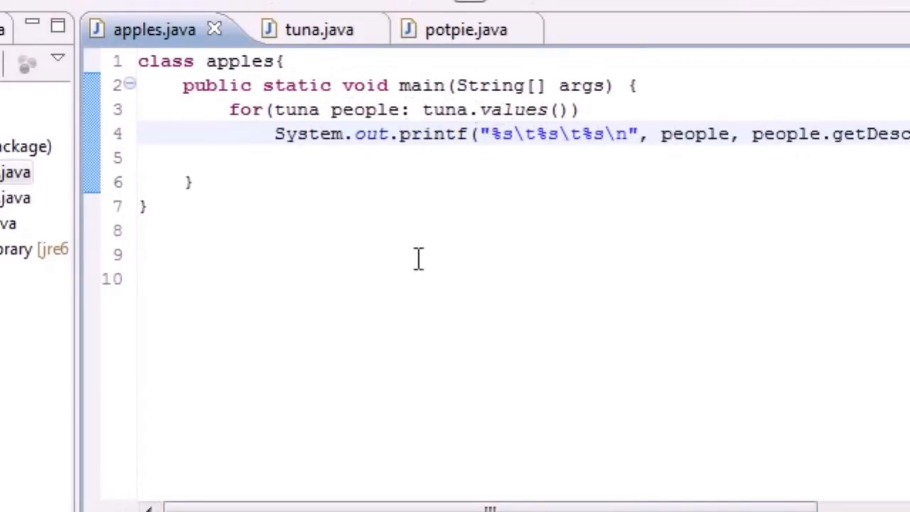
{"action": "double_click", "coordinate": [694, 133]}
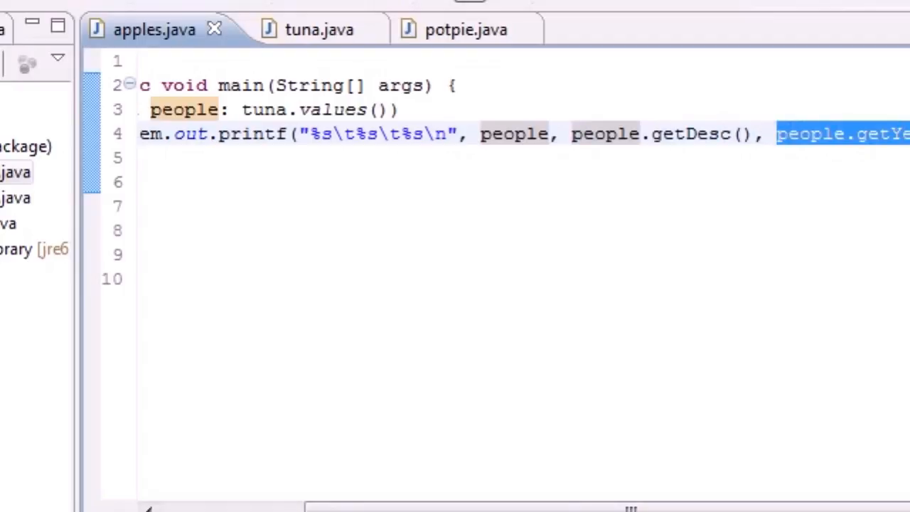
{"action": "mouse_move", "coordinate": [705, 194]}
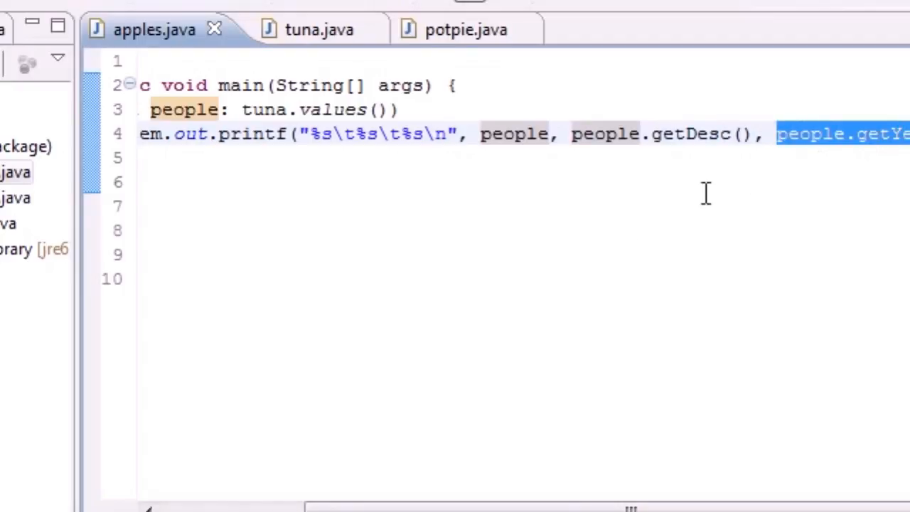